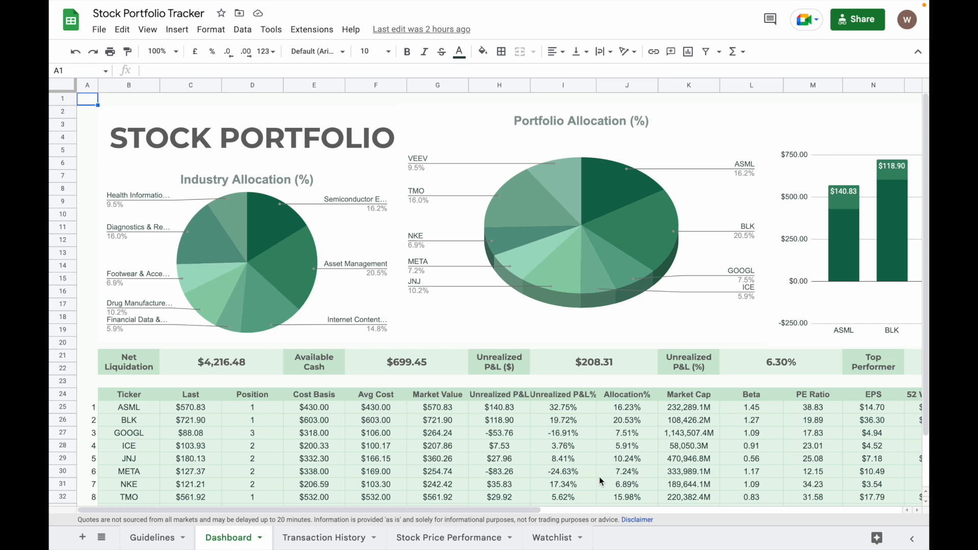
{"action": "mouse_move", "coordinate": [603, 509]}
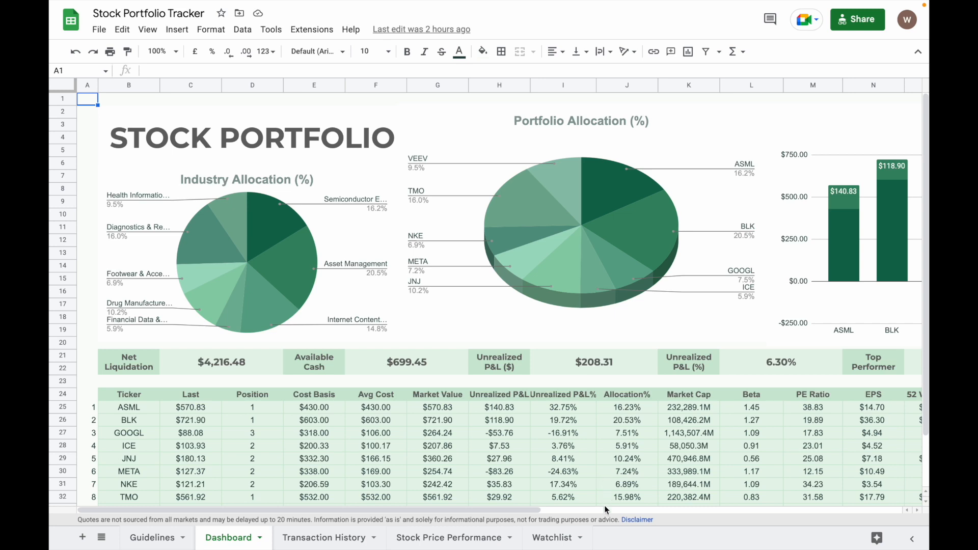
Step: Show the Transaction History sheet and its cash section with the $5,000 deposit and $1,000 withdrawal
{"action": "left_click", "coordinate": [328, 538]}
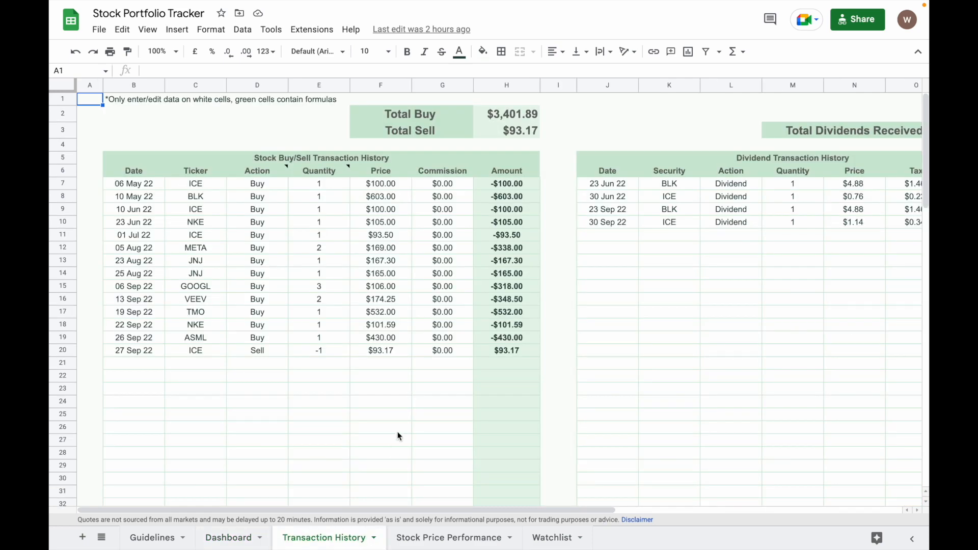
{"action": "mouse_move", "coordinate": [444, 511]}
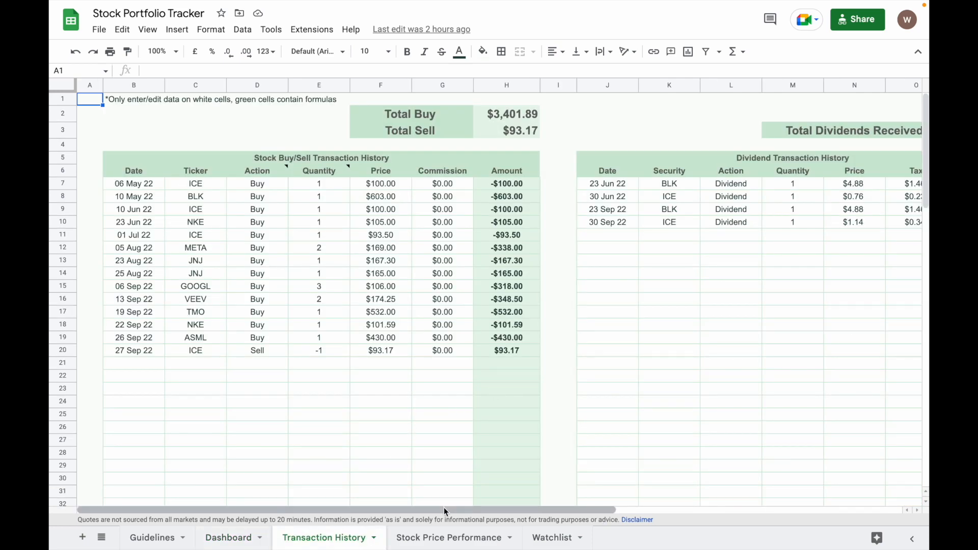
{"action": "scroll", "scroll_direction": "right", "scroll_amount": 3}
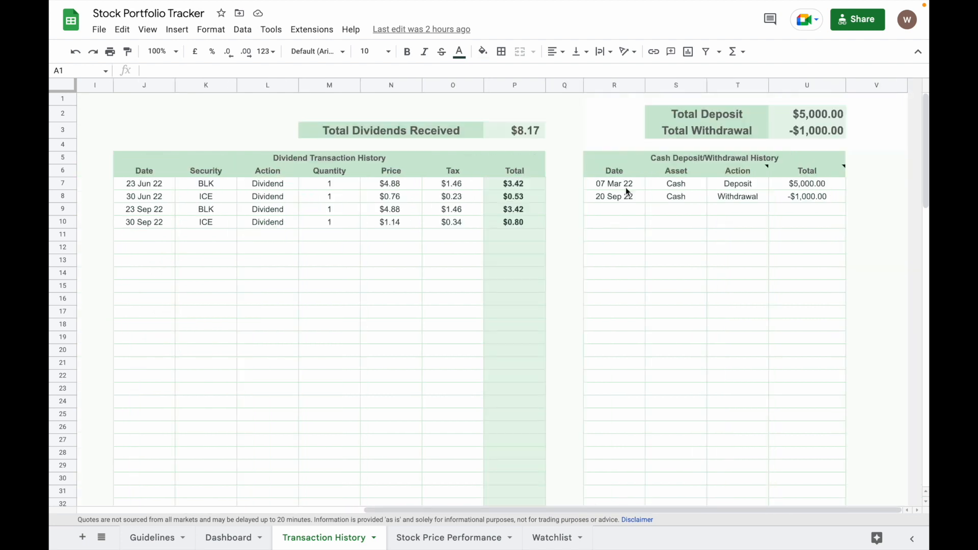
{"action": "left_click", "coordinate": [676, 183]}
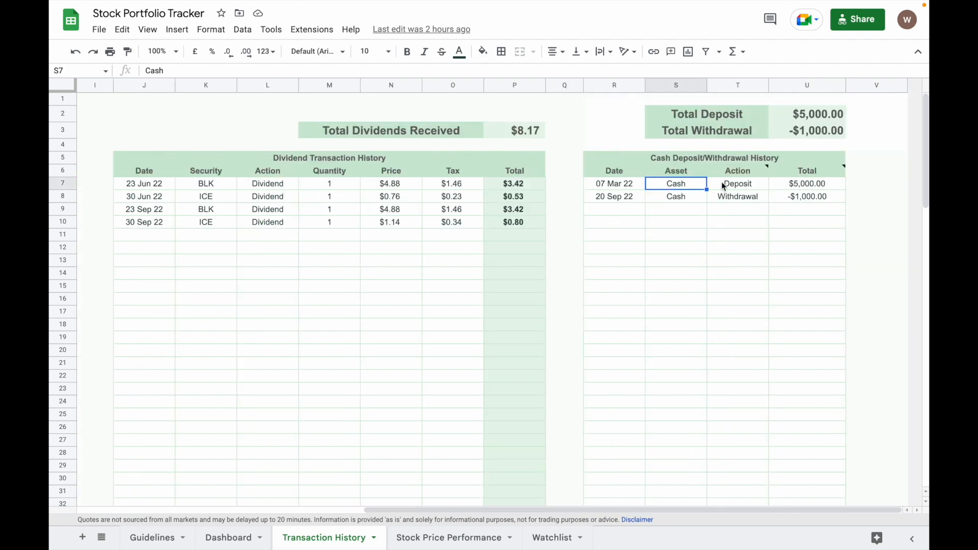
{"action": "left_click", "coordinate": [738, 183]}
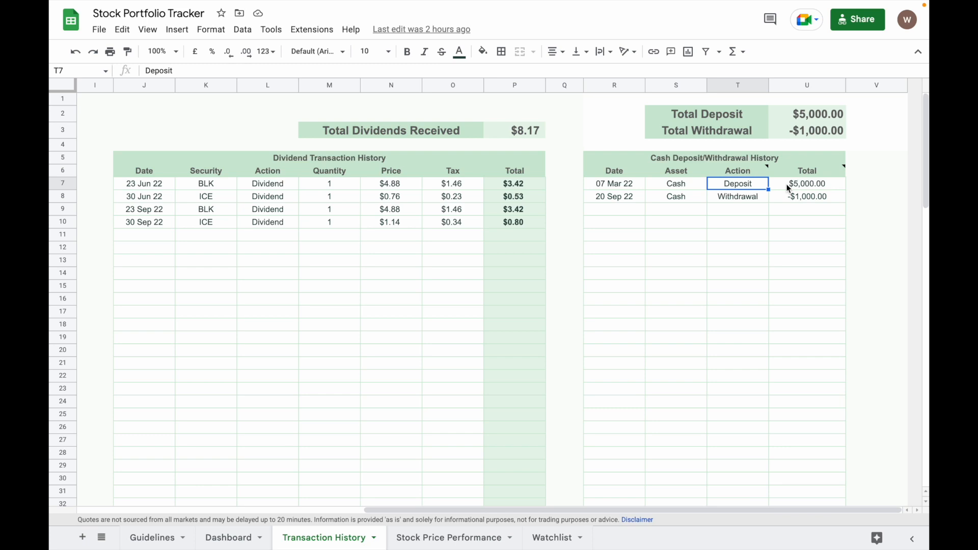
{"action": "mouse_move", "coordinate": [790, 200]}
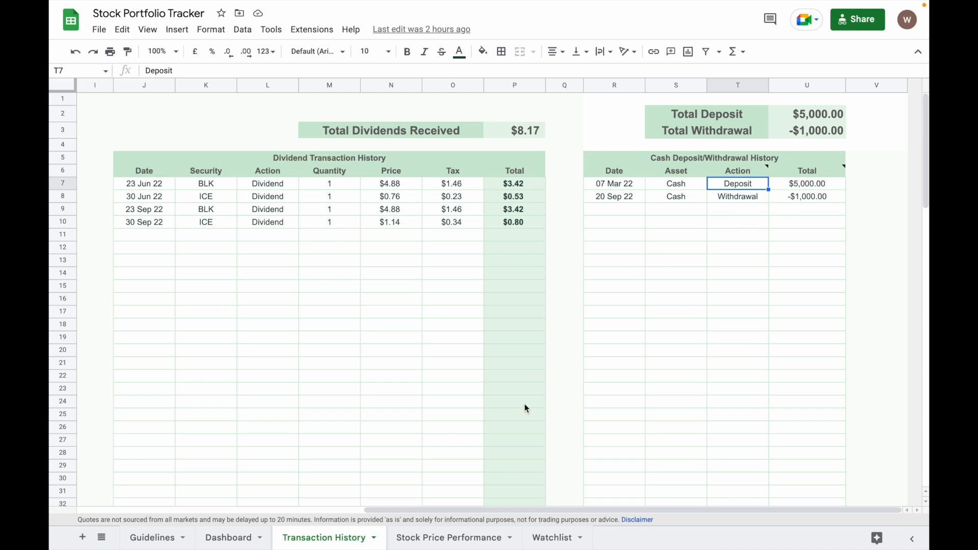
{"action": "mouse_move", "coordinate": [454, 515]}
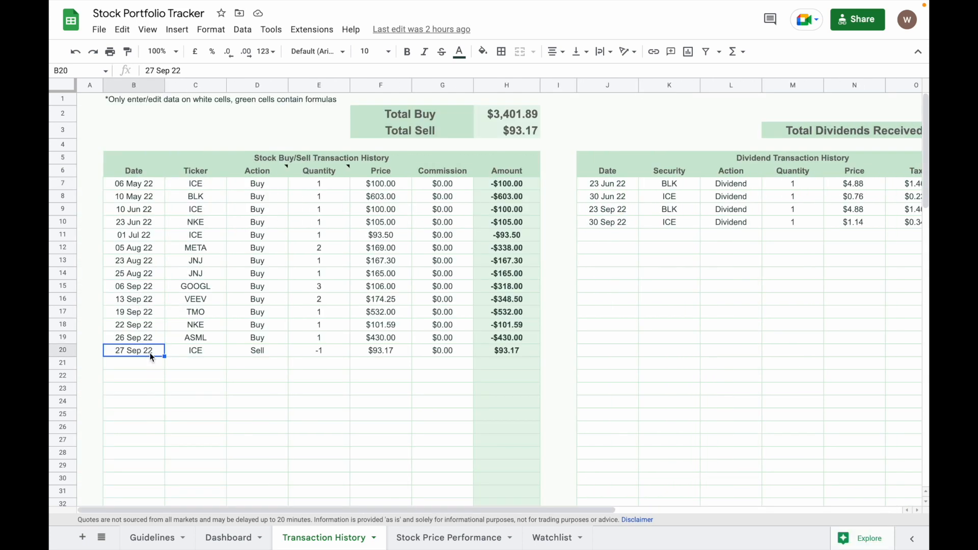
{"action": "left_click", "coordinate": [256, 350]}
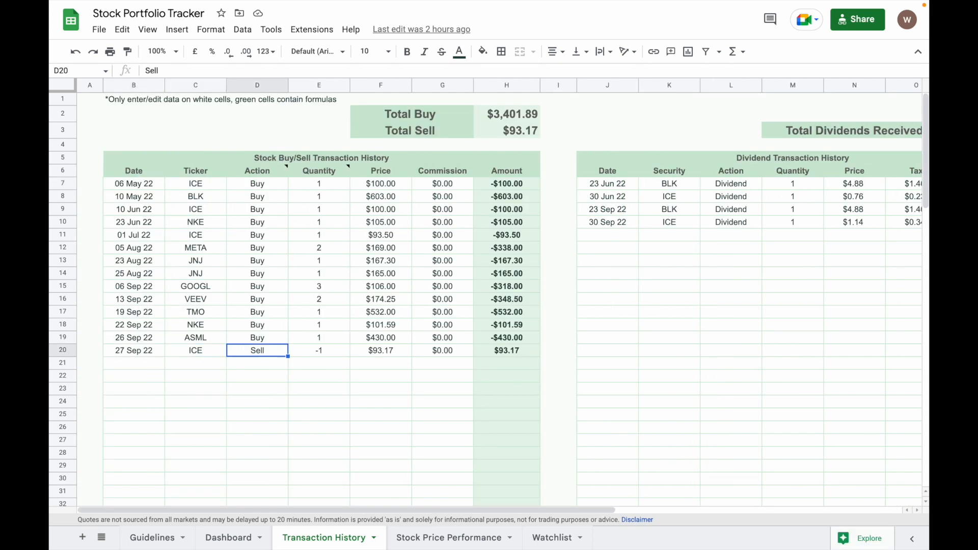
{"action": "left_click", "coordinate": [318, 350]}
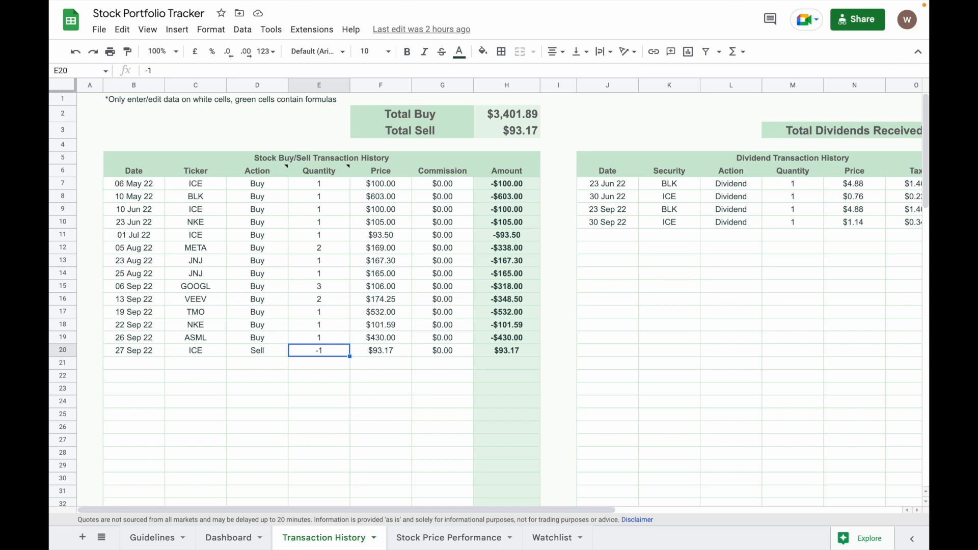
{"action": "left_click", "coordinate": [380, 350]}
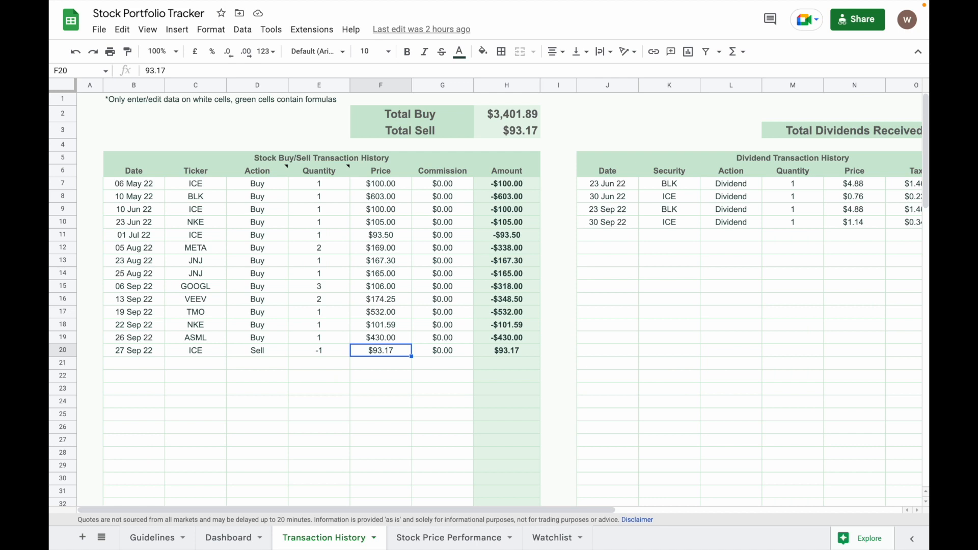
{"action": "left_click", "coordinate": [442, 350]}
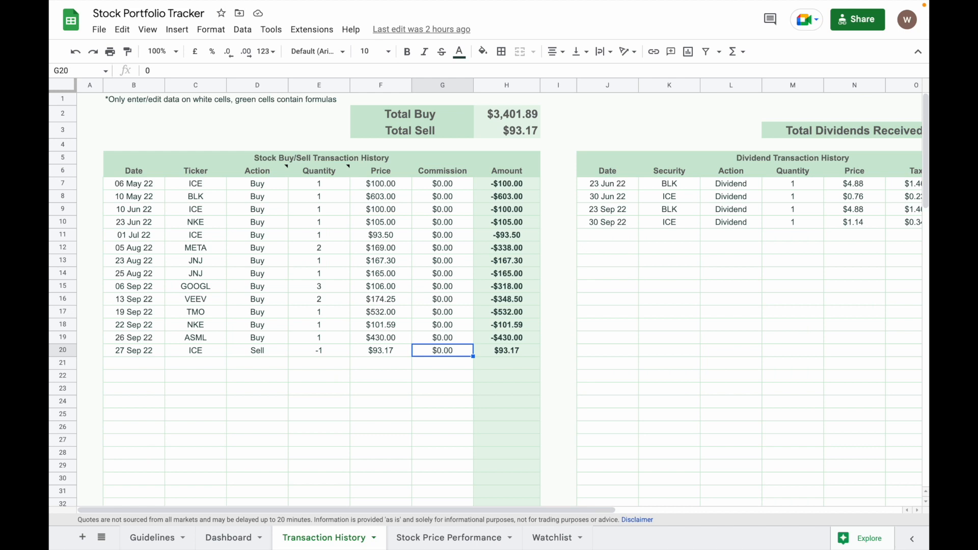
{"action": "mouse_move", "coordinate": [440, 353]}
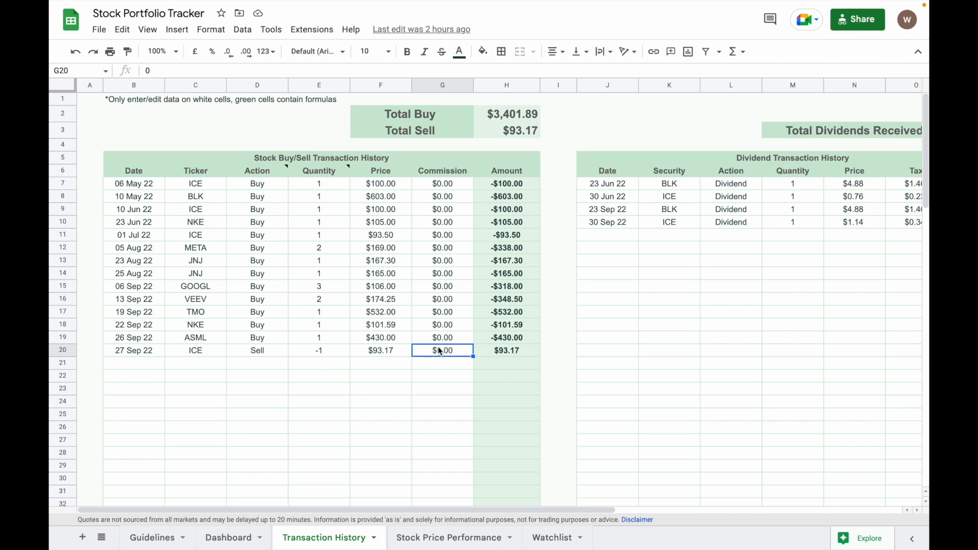
{"action": "scroll", "scroll_direction": "right", "scroll_amount": 3}
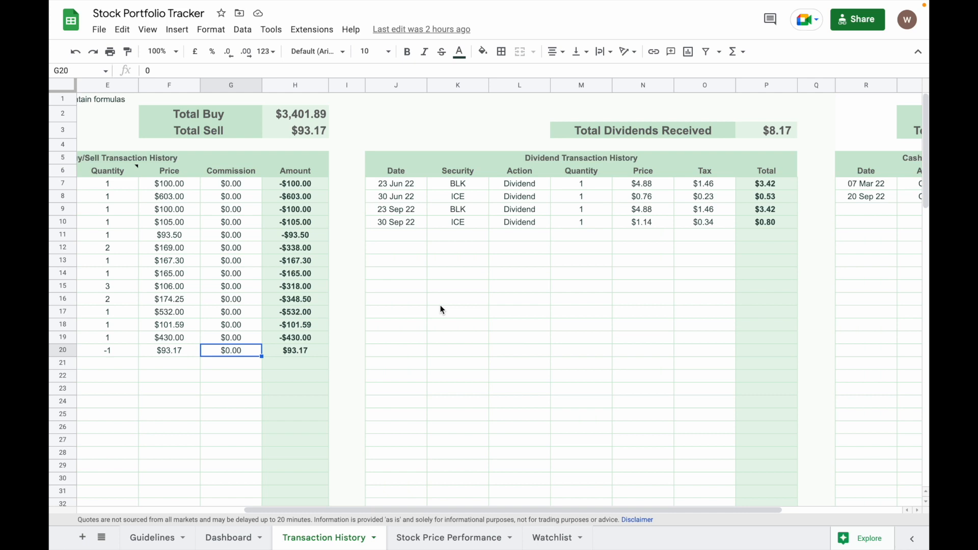
{"action": "mouse_move", "coordinate": [499, 228]}
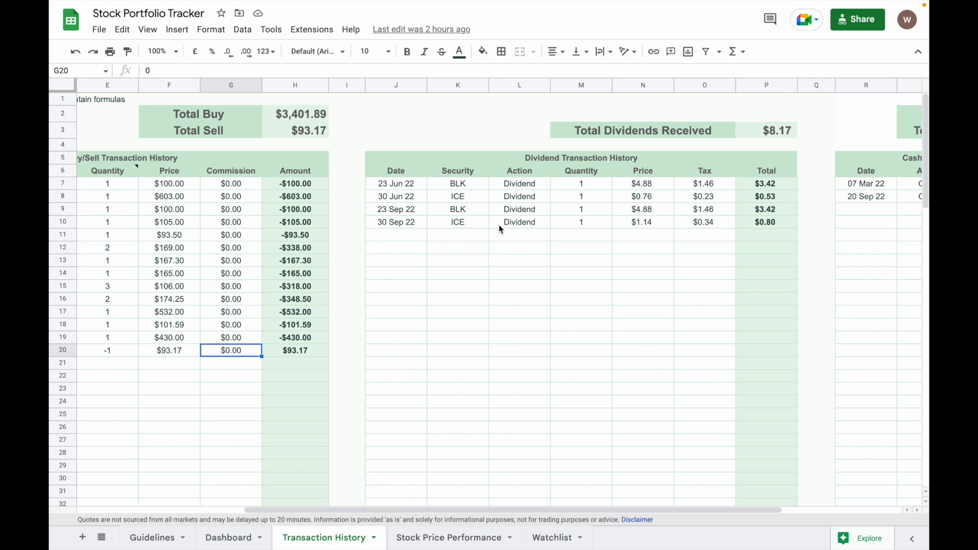
{"action": "mouse_move", "coordinate": [658, 233]}
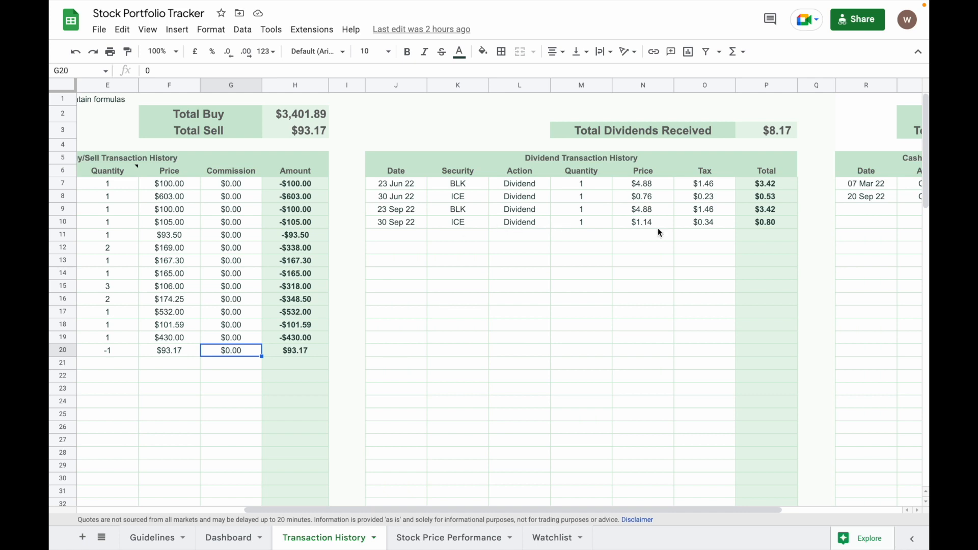
{"action": "mouse_move", "coordinate": [703, 230]}
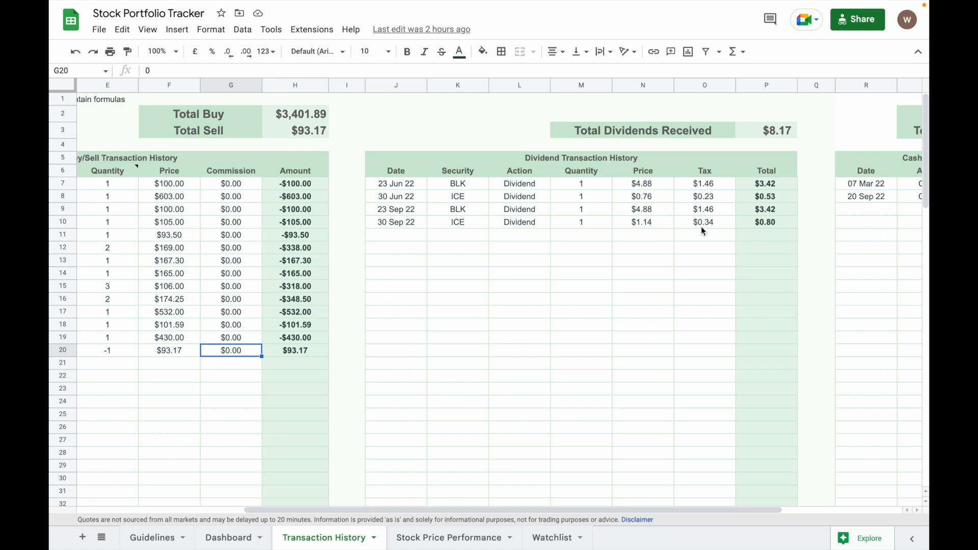
{"action": "mouse_move", "coordinate": [721, 225]}
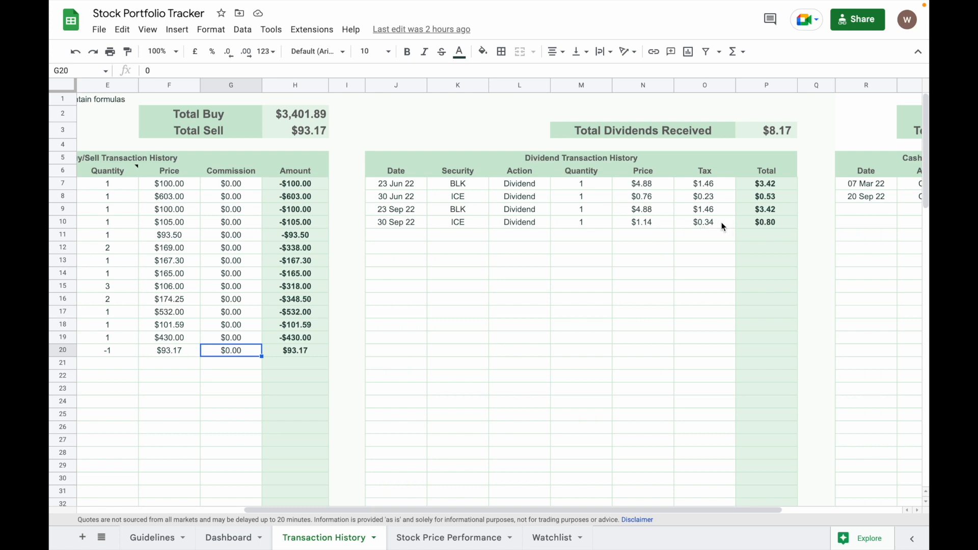
{"action": "mouse_move", "coordinate": [423, 182]}
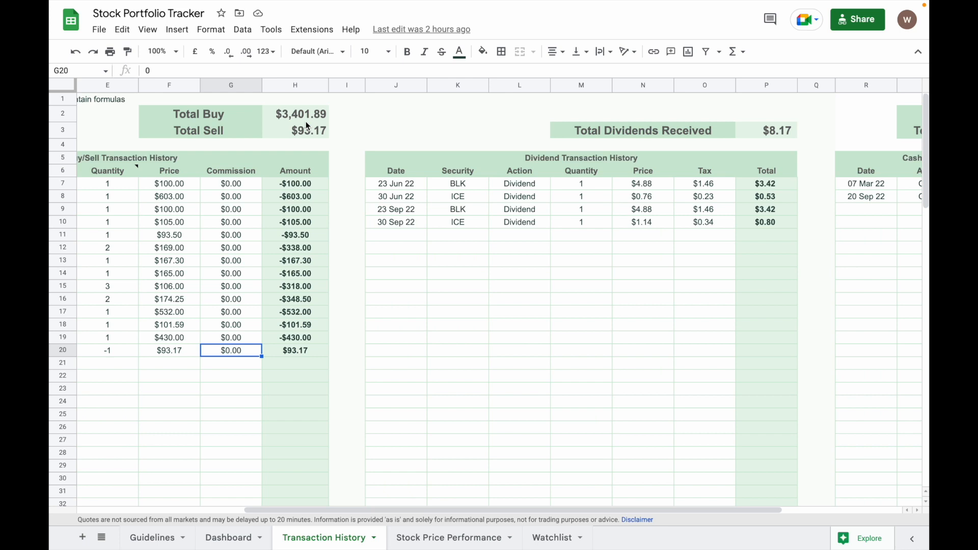
{"action": "mouse_move", "coordinate": [643, 400]}
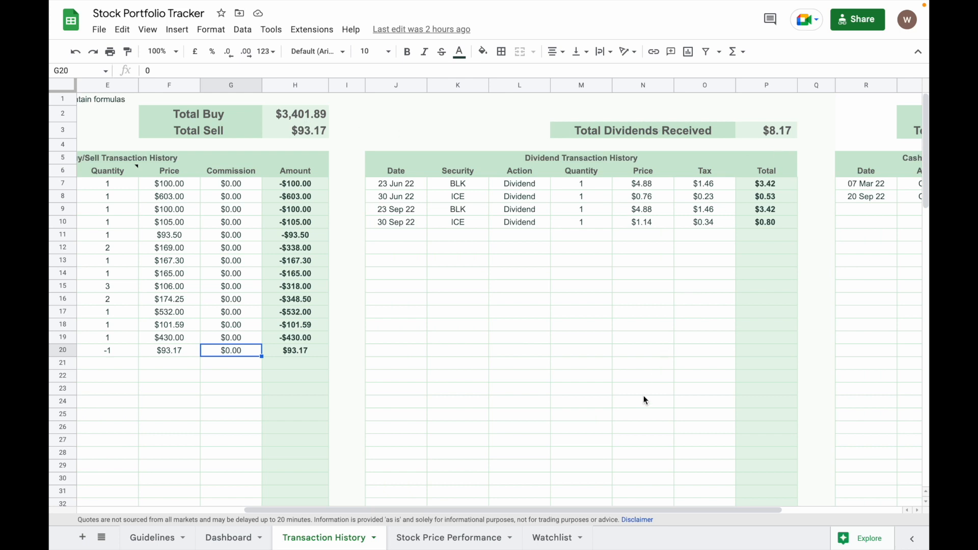
{"action": "scroll", "scroll_direction": "right", "scroll_amount": 3}
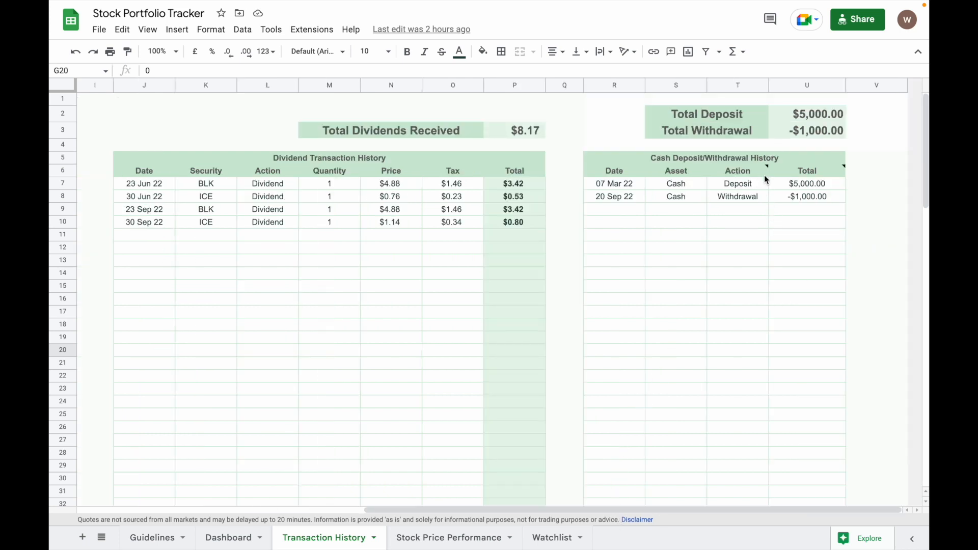
{"action": "mouse_move", "coordinate": [797, 126]}
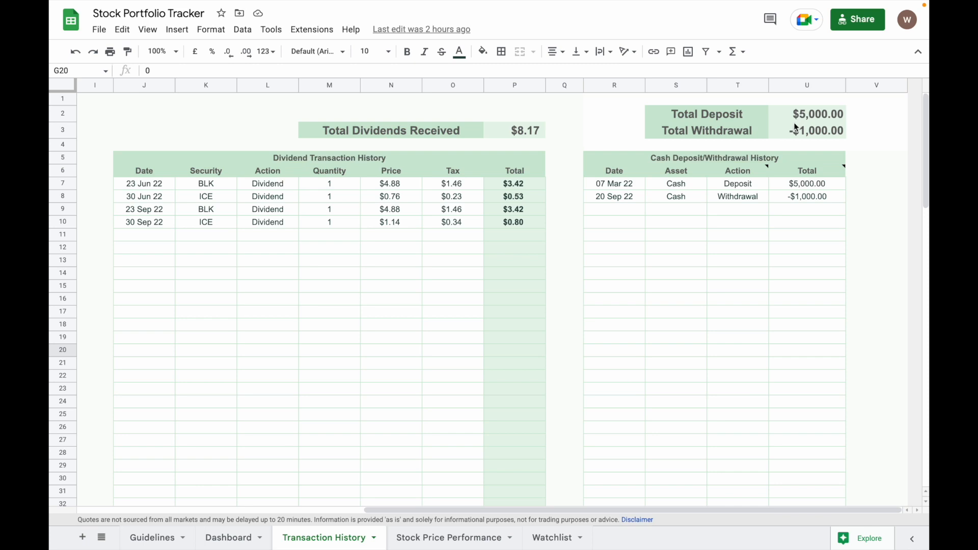
{"action": "mouse_move", "coordinate": [727, 248]}
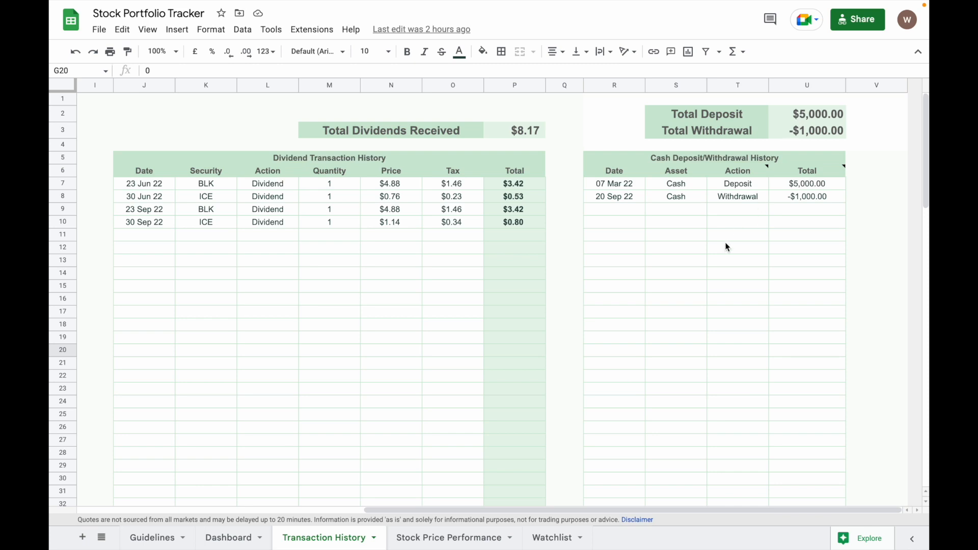
{"action": "left_click", "coordinate": [228, 537]}
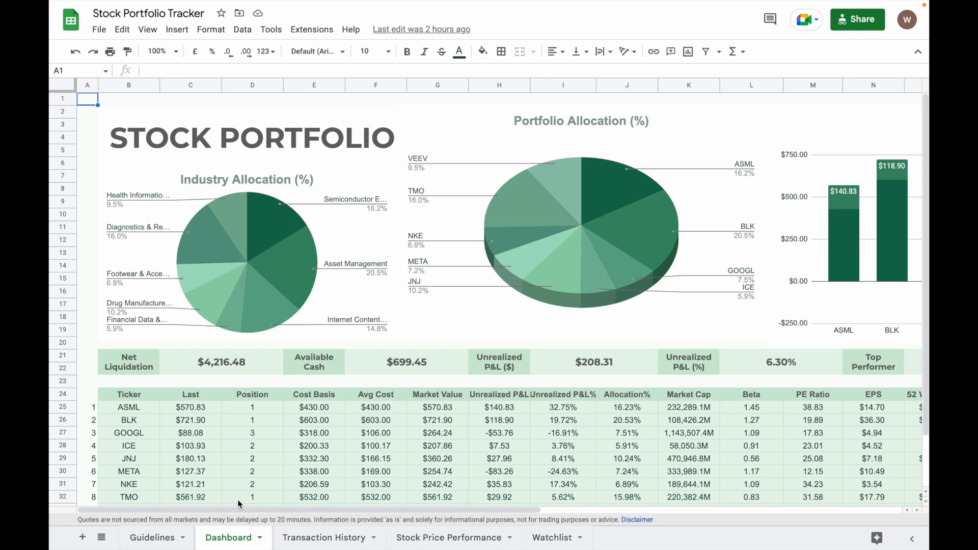
{"action": "scroll", "scroll_direction": "down", "scroll_amount": 3}
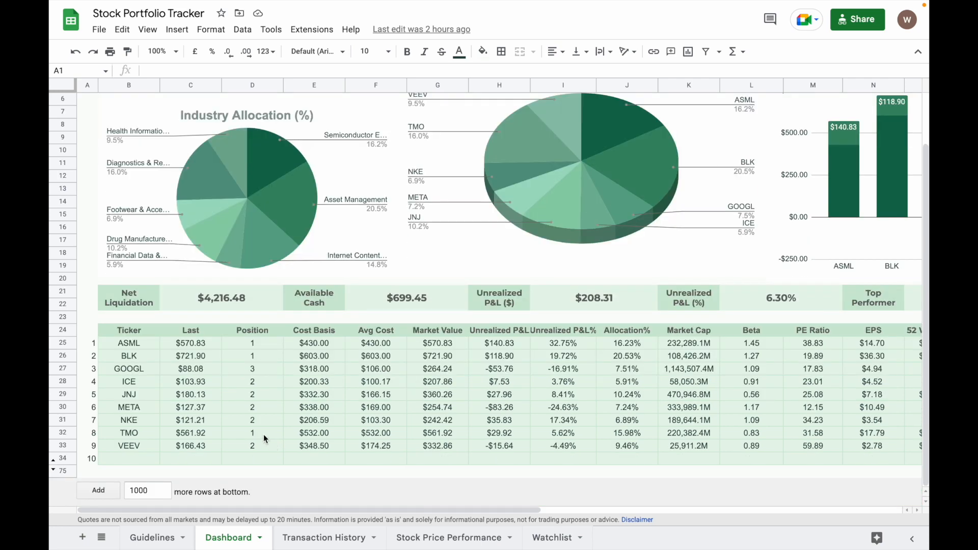
{"action": "mouse_move", "coordinate": [251, 411]}
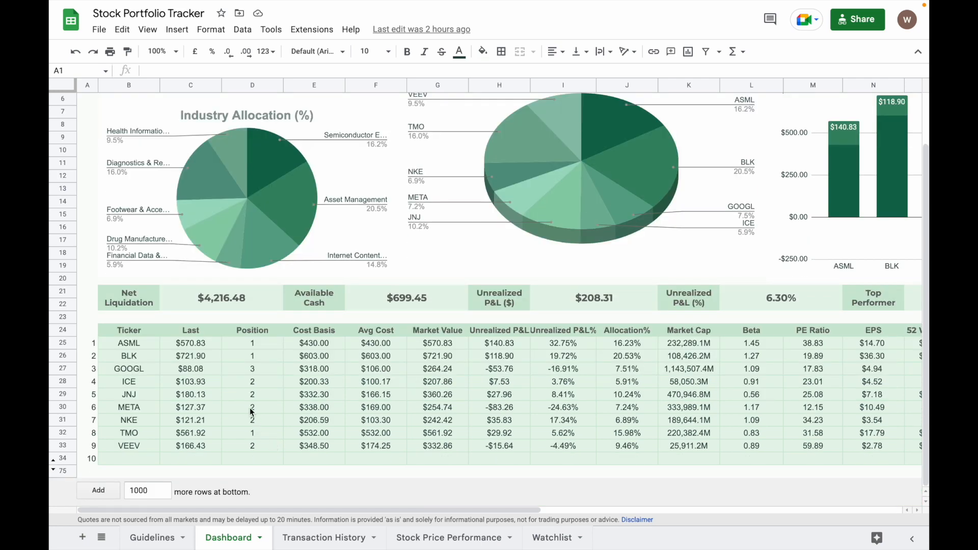
{"action": "mouse_move", "coordinate": [314, 341]}
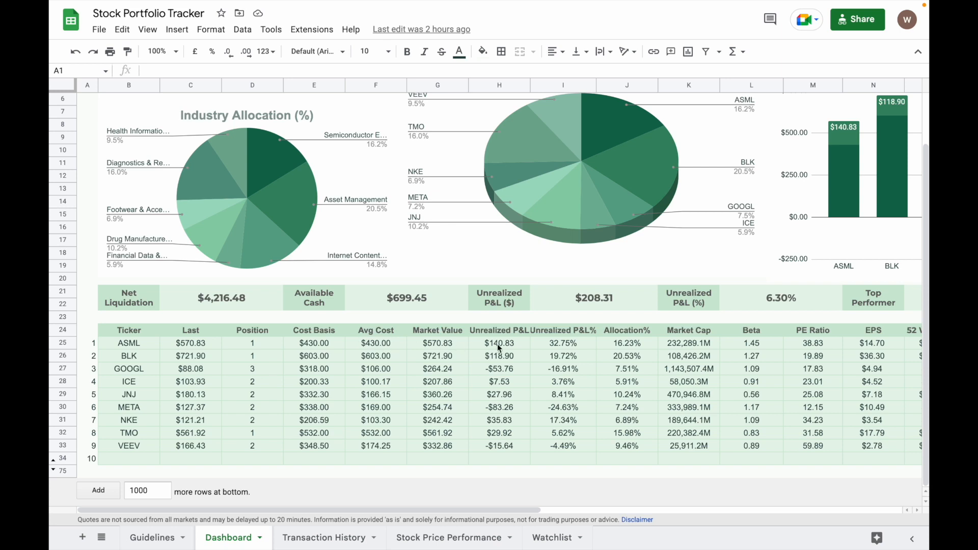
{"action": "mouse_move", "coordinate": [552, 346]}
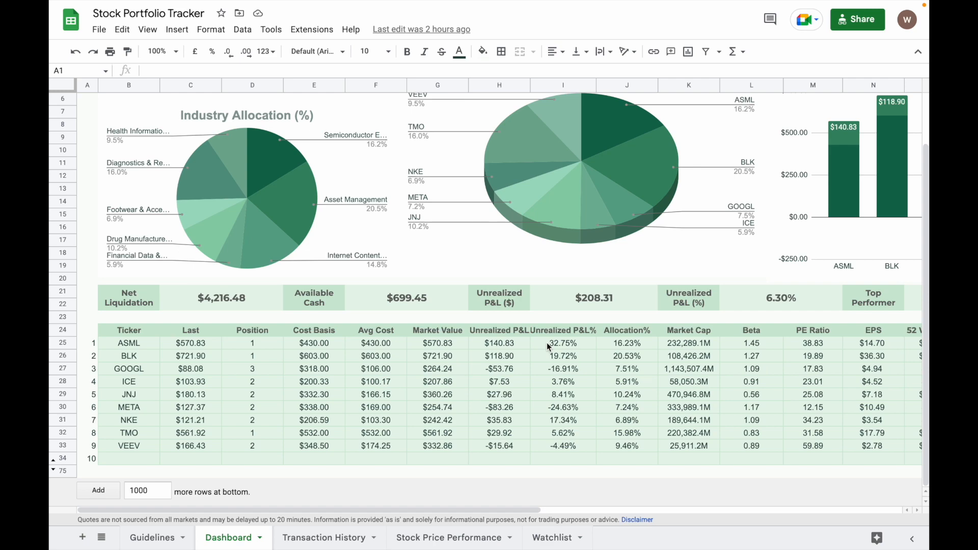
{"action": "mouse_move", "coordinate": [599, 346]}
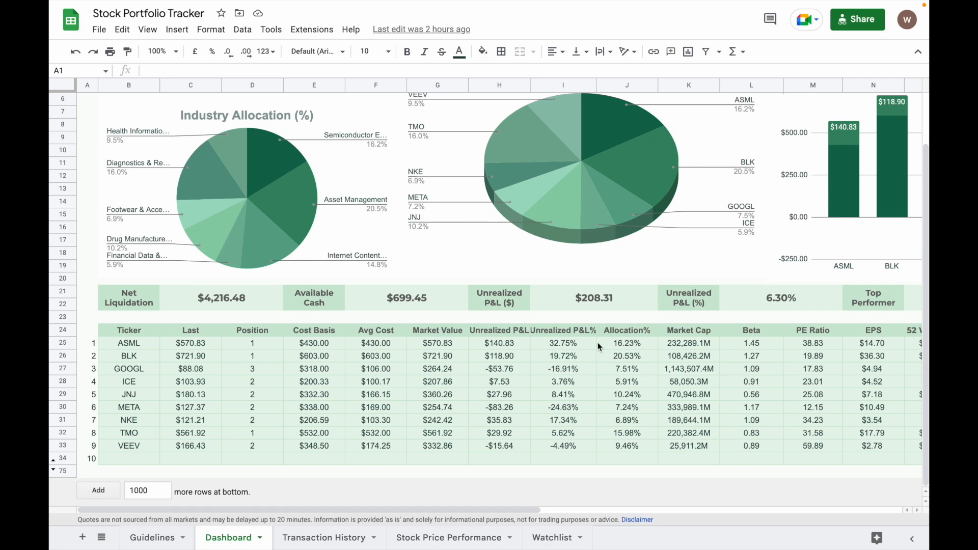
{"action": "scroll", "scroll_direction": "right", "scroll_amount": 3}
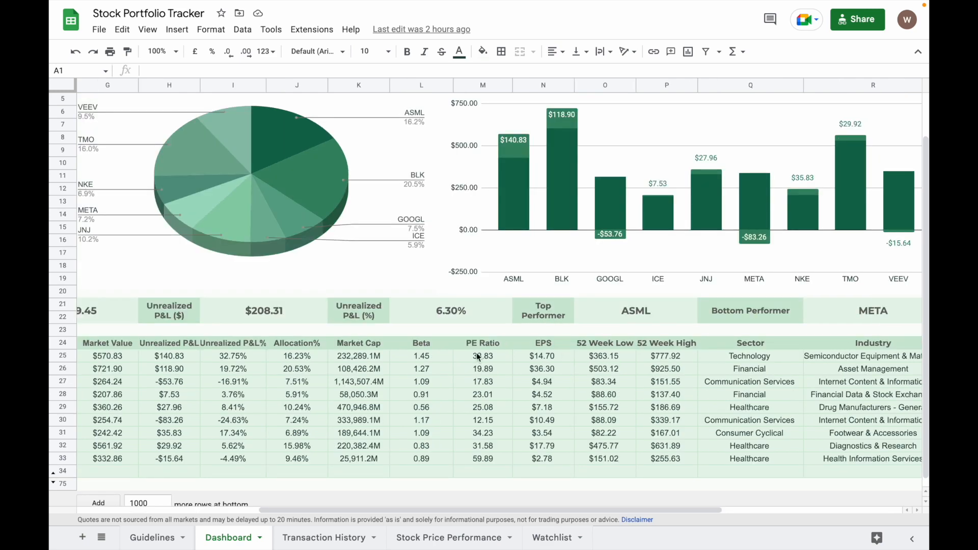
{"action": "scroll", "scroll_direction": "right", "scroll_amount": 3}
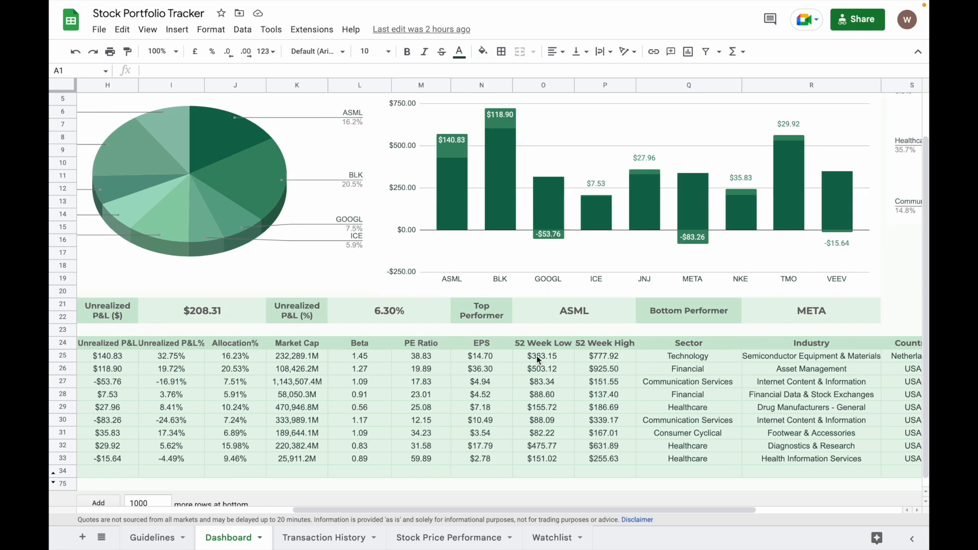
{"action": "scroll", "scroll_direction": "right", "scroll_amount": 3}
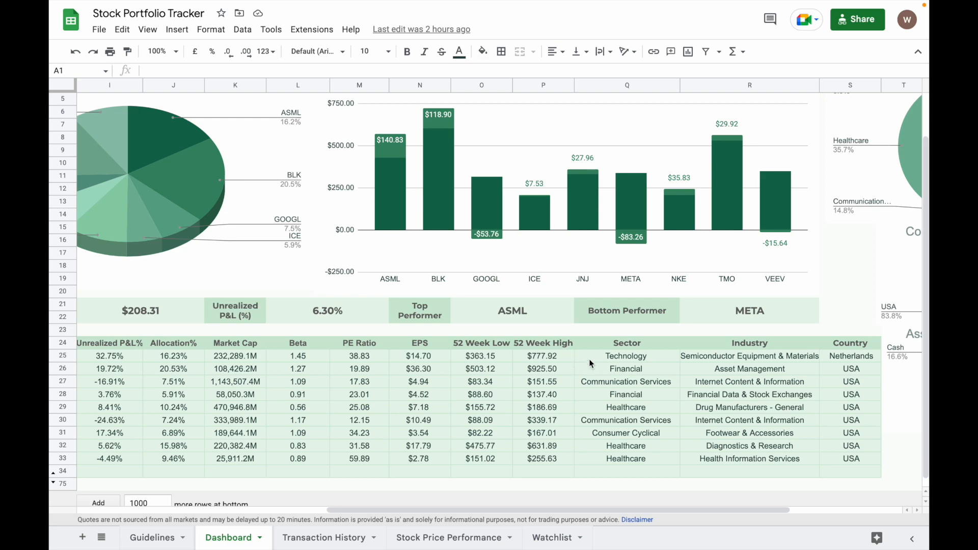
{"action": "mouse_move", "coordinate": [597, 364]}
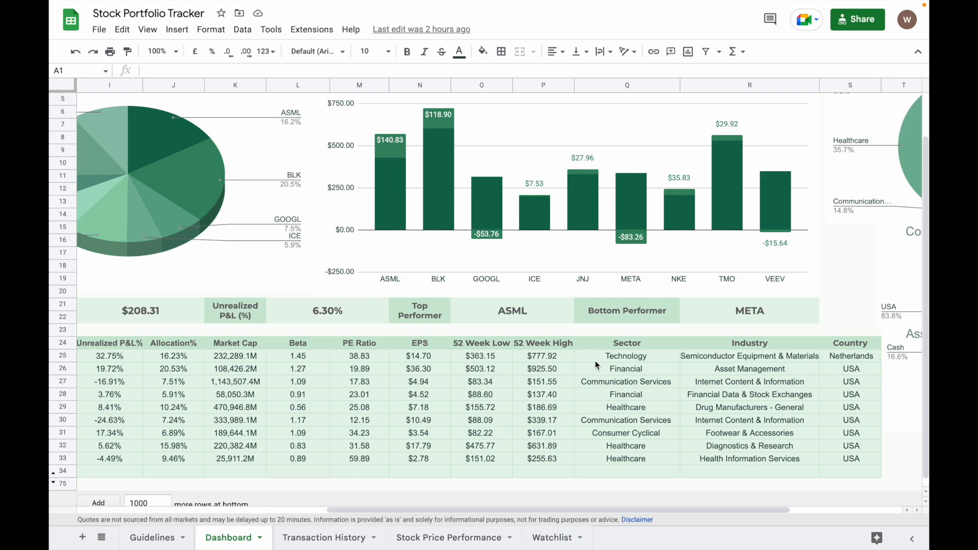
{"action": "scroll", "scroll_direction": "right", "scroll_amount": 3}
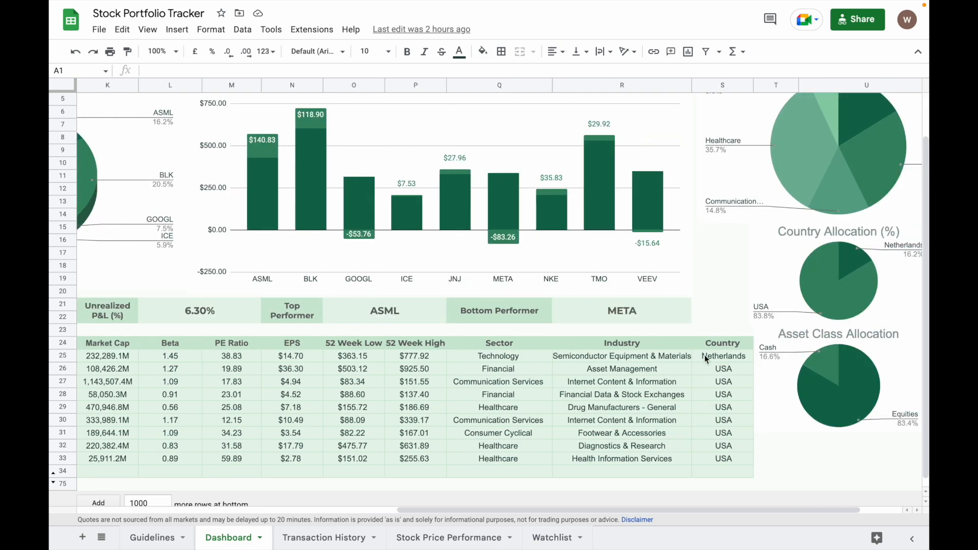
{"action": "scroll", "scroll_direction": "left", "scroll_amount": 3}
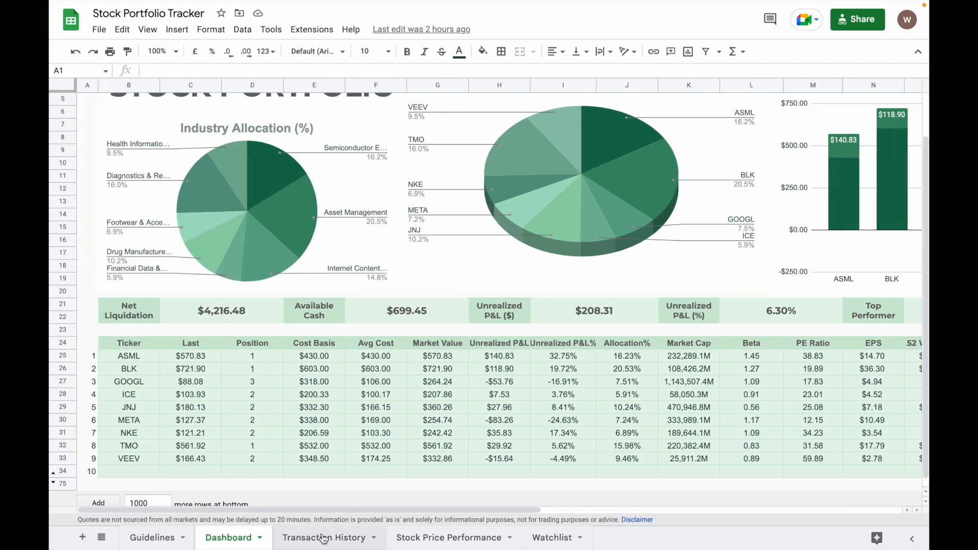
Step: Start a new Transaction History row dated 3/1/22 for an AAPL Buy
{"action": "left_click", "coordinate": [324, 538]}
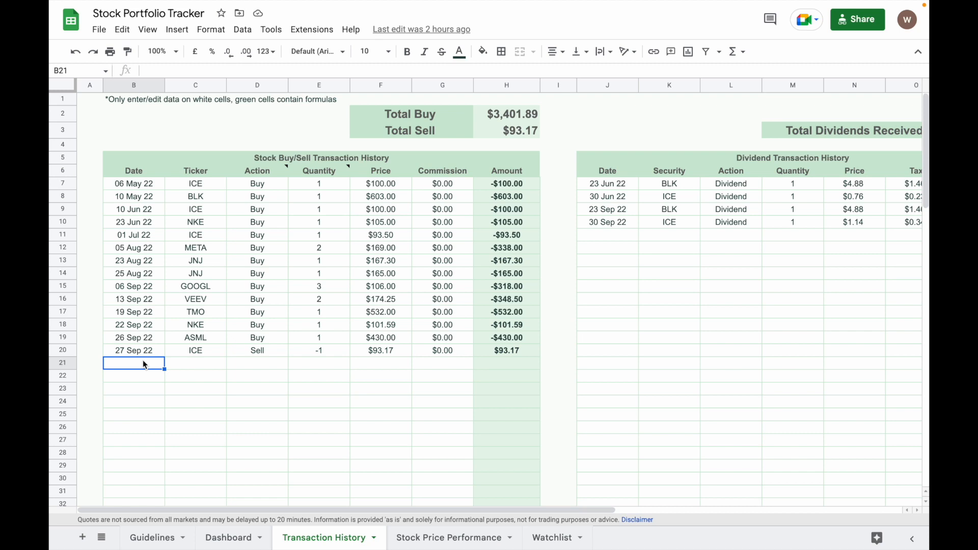
{"action": "type", "text": "3"}
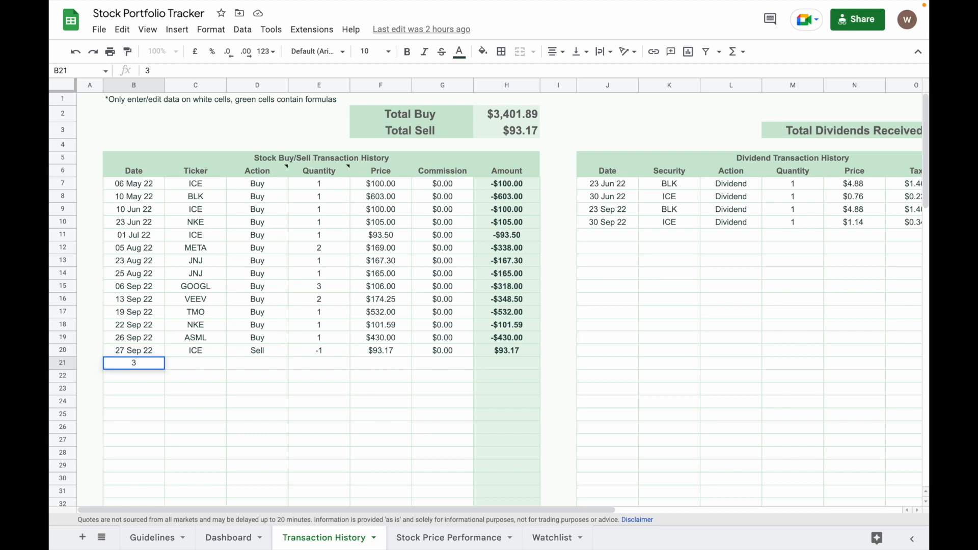
{"action": "type", "text": "3/1/22"}
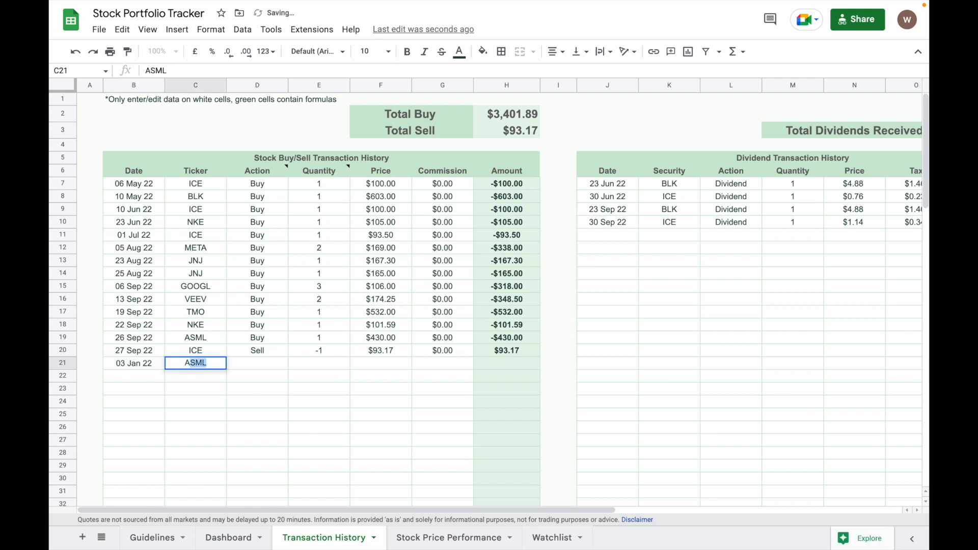
{"action": "type", "text": "AAPL"}
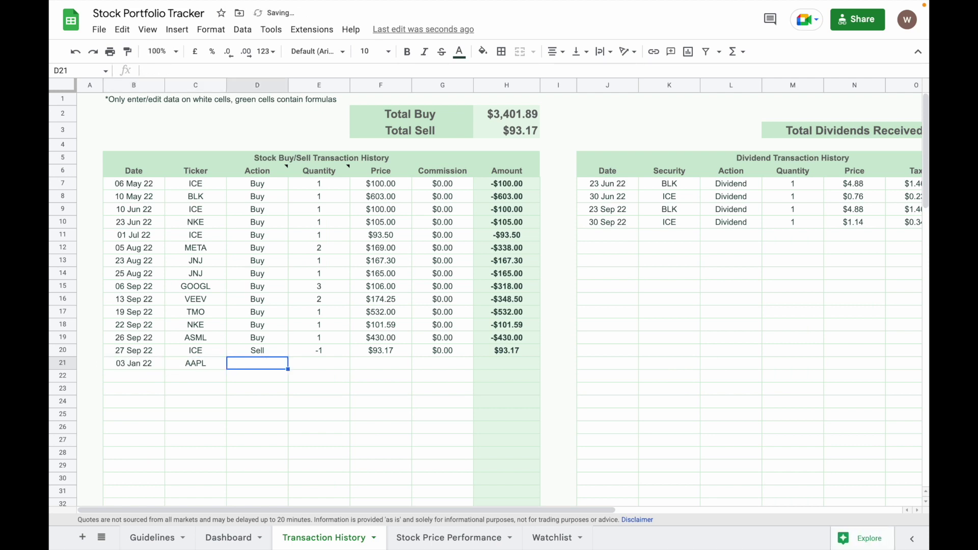
{"action": "type", "text": "Buy"}
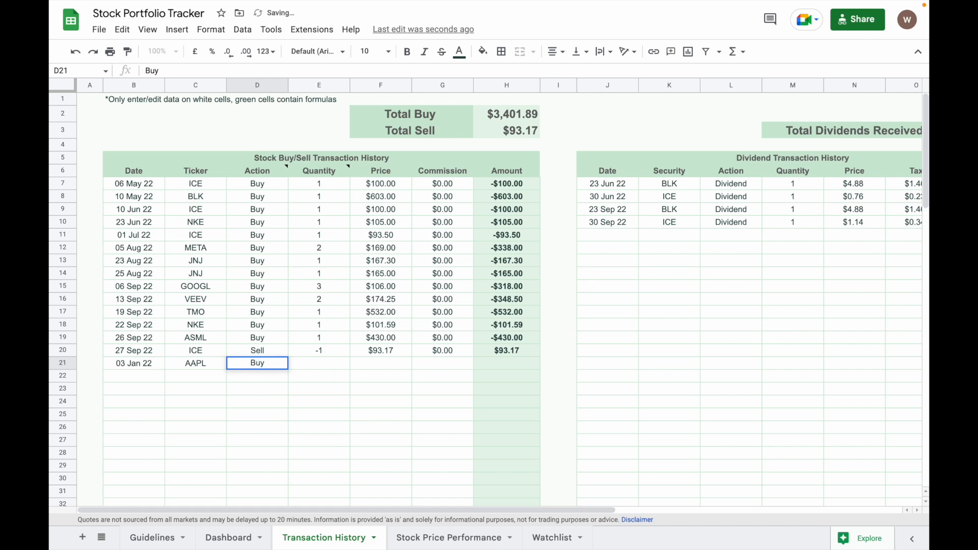
Step: Enter quantity 1 and confirm the Amount formula gives -$130.00 for the AAPL trade
{"action": "left_click", "coordinate": [319, 363]}
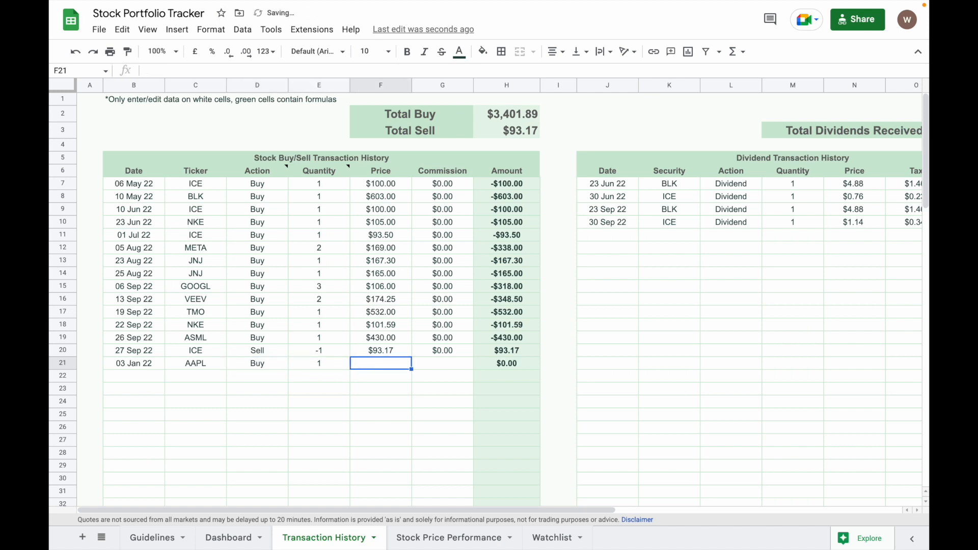
{"action": "type", "text": "130.00"}
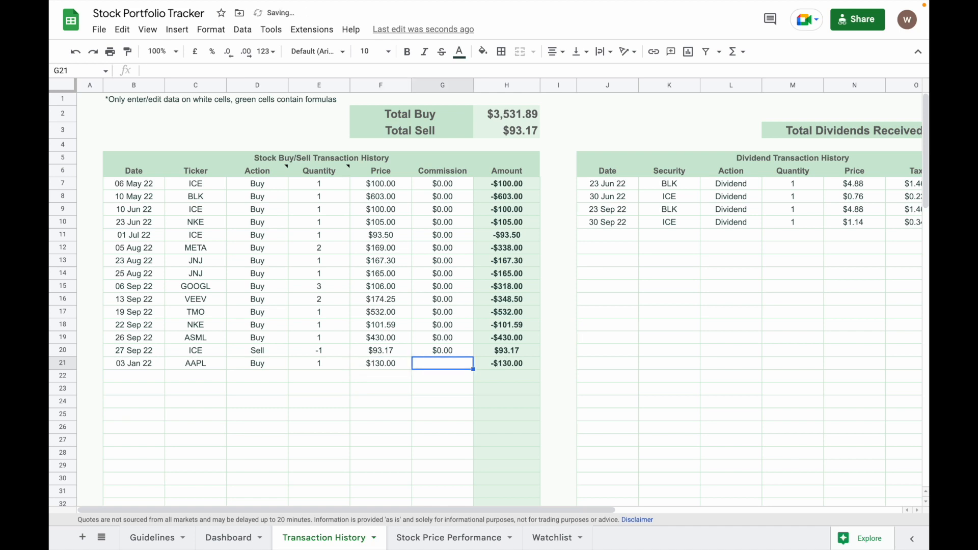
{"action": "left_click", "coordinate": [506, 362]}
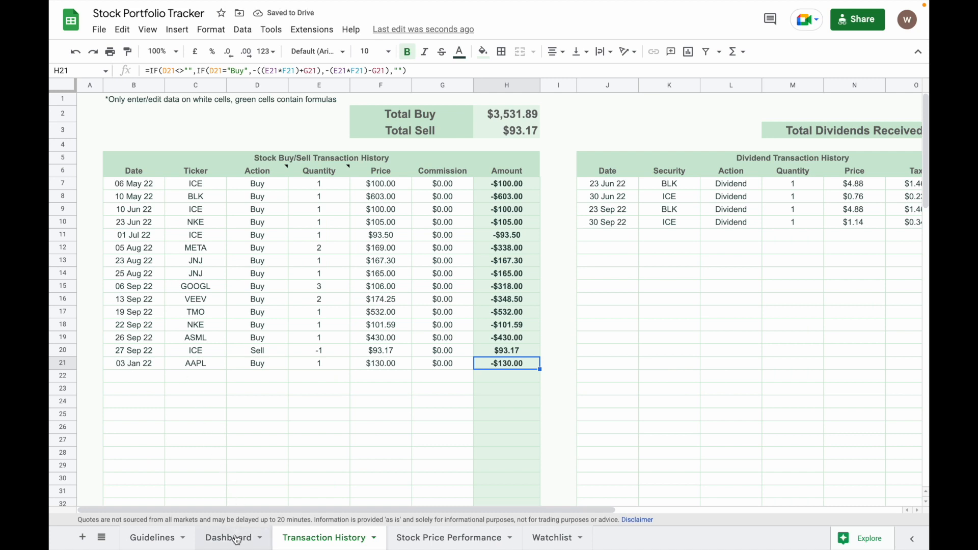
Step: Review the Dashboard charts, $4,212.84 net liquidation and holdings table now including AAPL at $130.00
{"action": "left_click", "coordinate": [229, 538]}
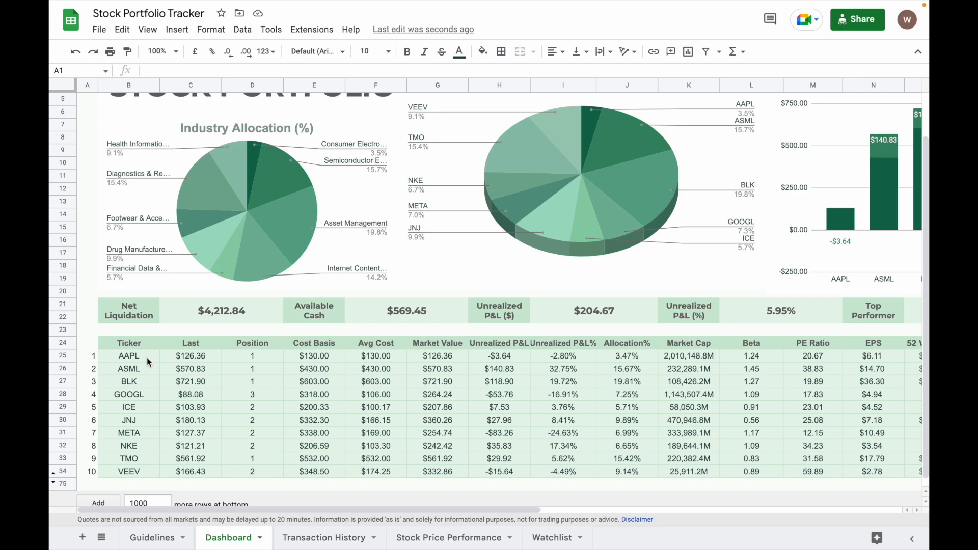
{"action": "scroll", "scroll_direction": "right", "scroll_amount": 3}
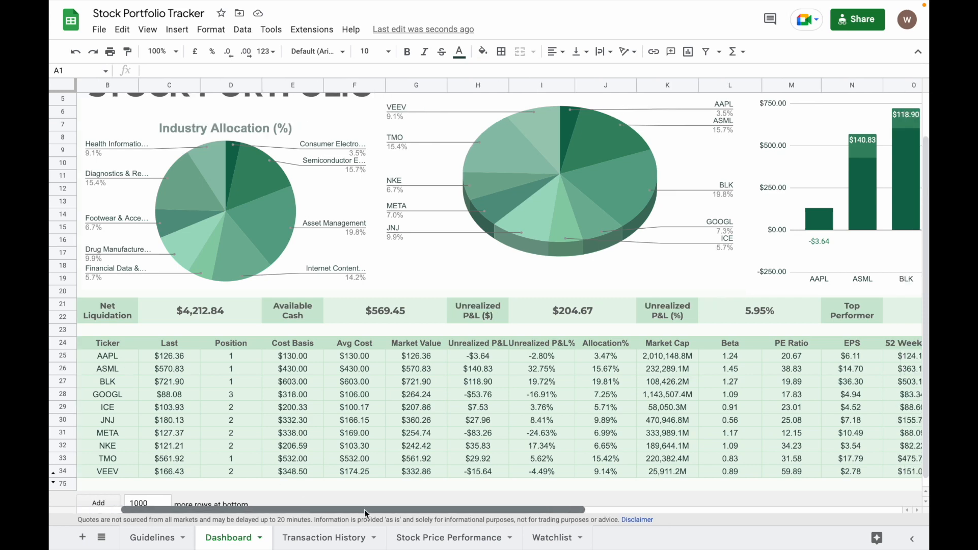
{"action": "scroll", "scroll_direction": "right", "scroll_amount": 3}
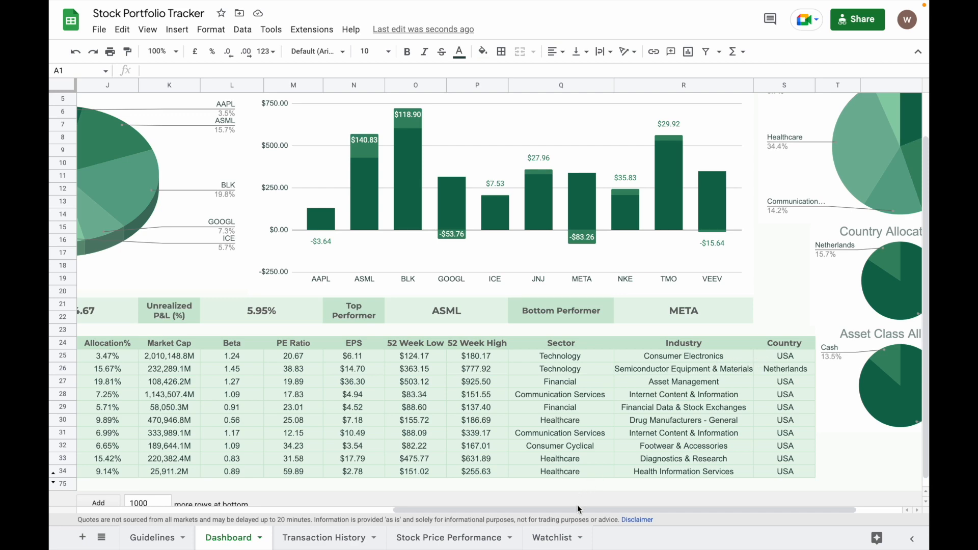
{"action": "scroll", "scroll_direction": "left", "scroll_amount": 3}
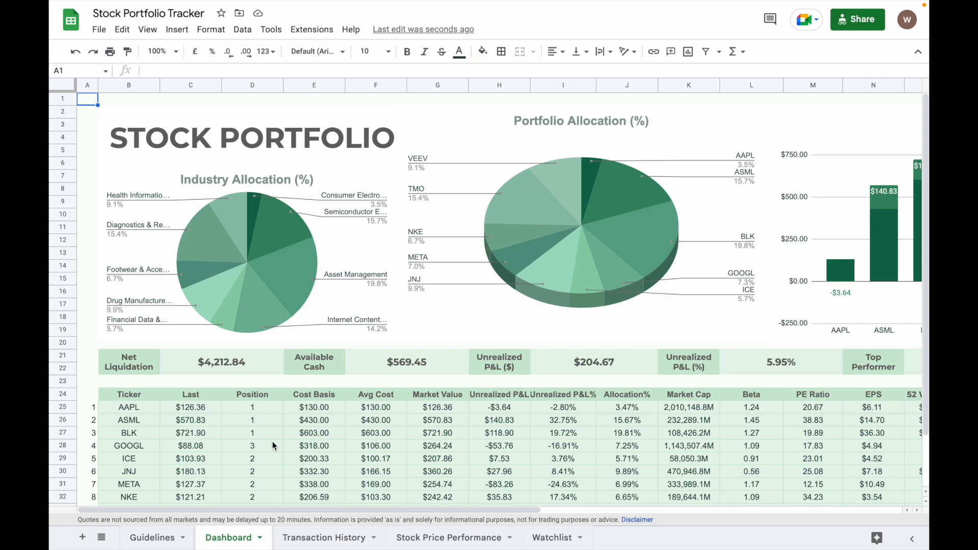
{"action": "mouse_move", "coordinate": [462, 387]}
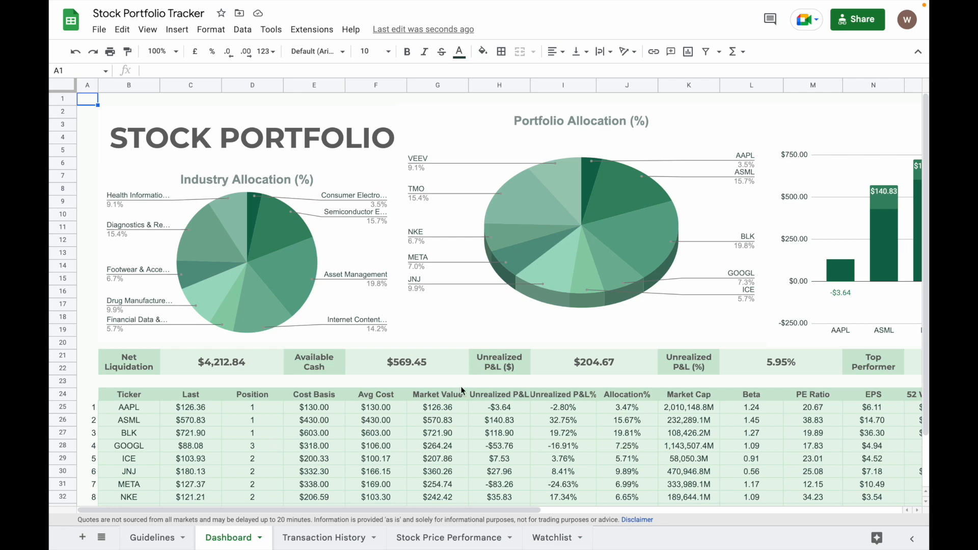
{"action": "scroll", "scroll_direction": "right", "scroll_amount": 3}
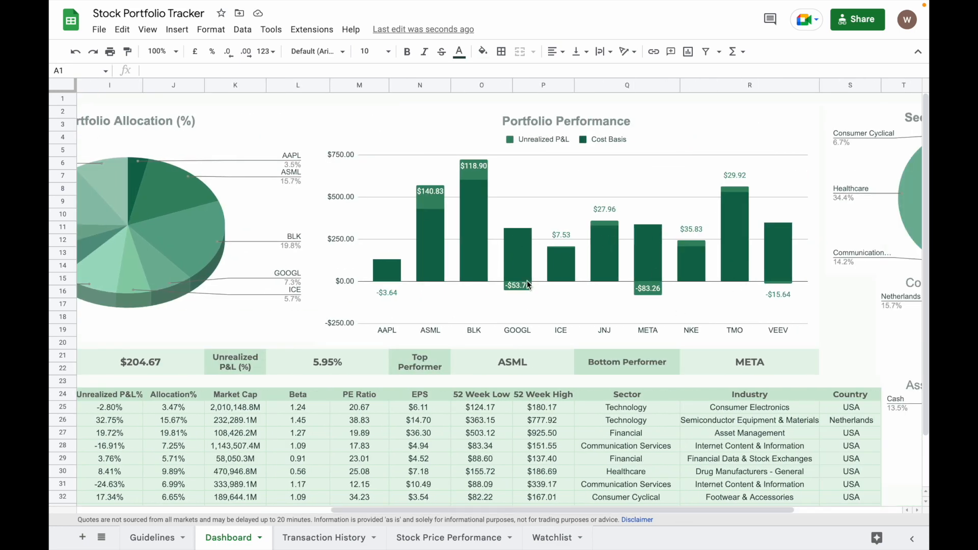
{"action": "scroll", "scroll_direction": "right", "scroll_amount": 3}
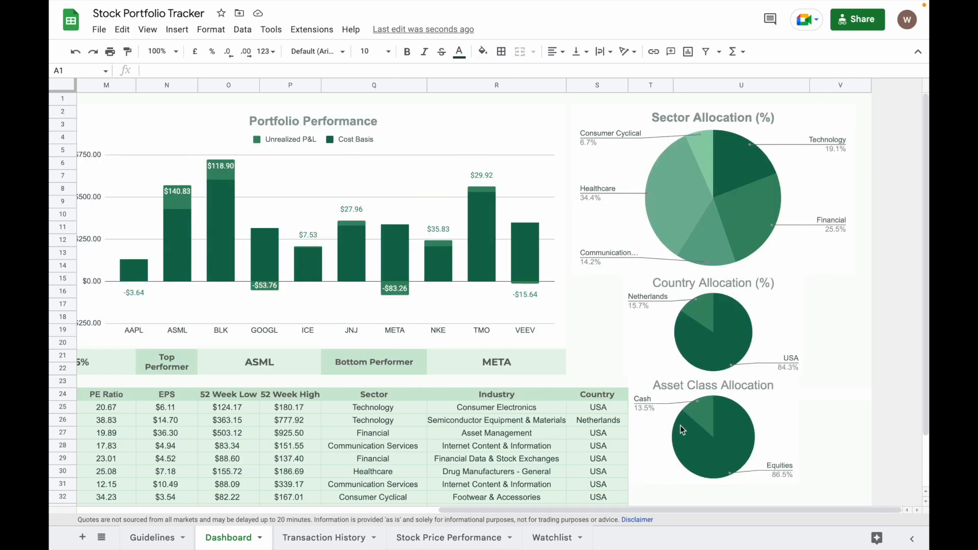
{"action": "mouse_move", "coordinate": [754, 281]}
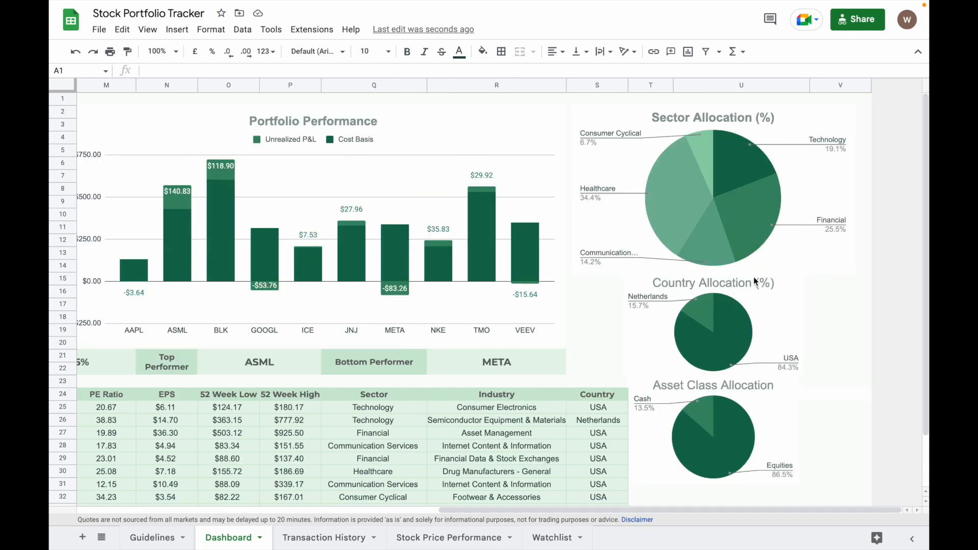
{"action": "mouse_move", "coordinate": [728, 370]}
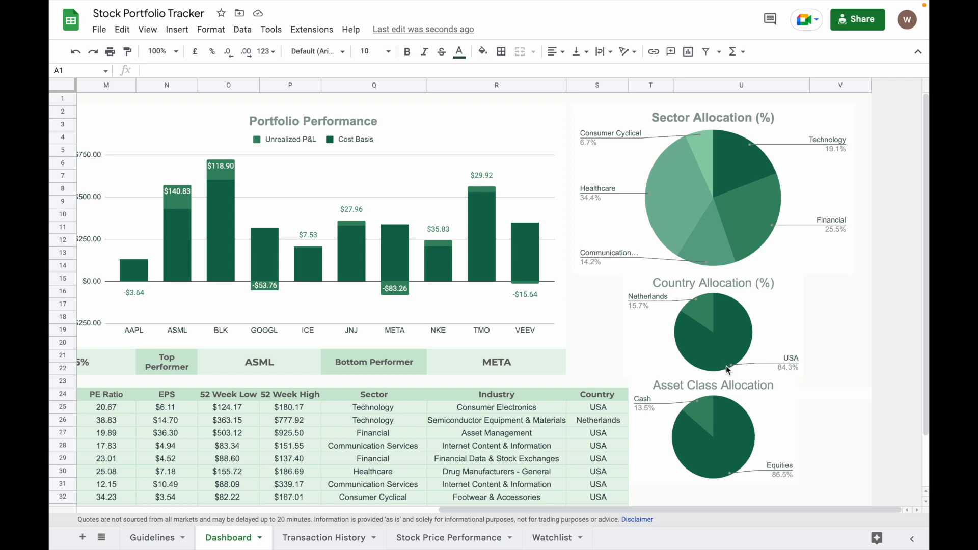
{"action": "mouse_move", "coordinate": [738, 447]}
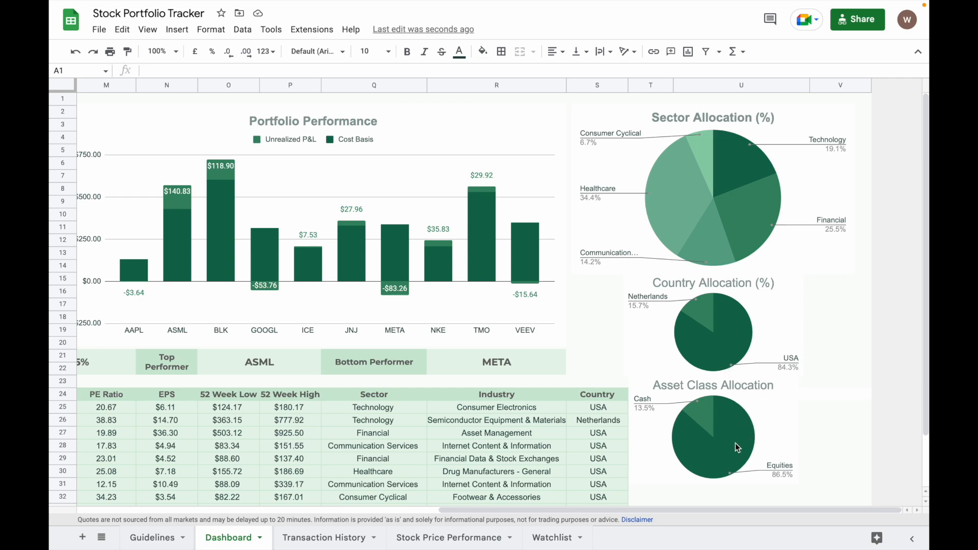
{"action": "mouse_move", "coordinate": [741, 455]}
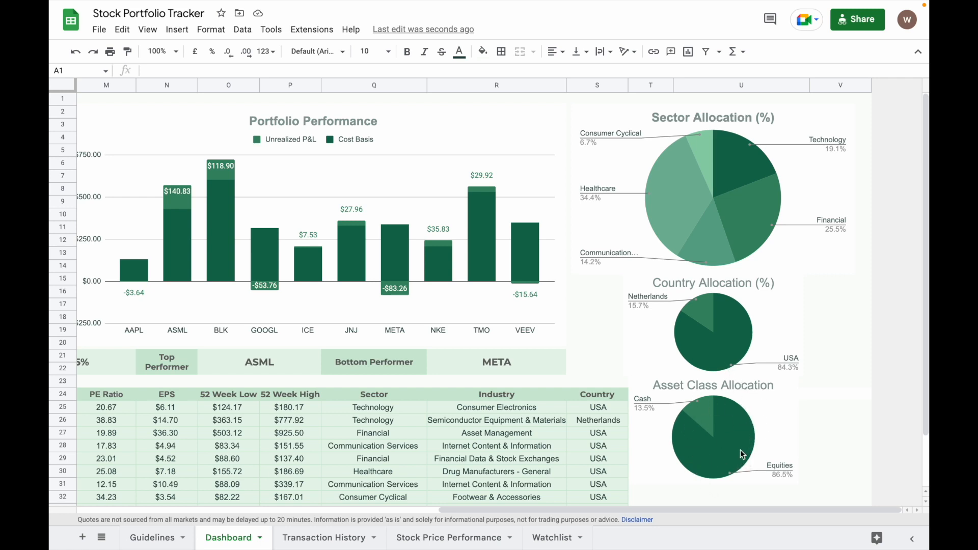
{"action": "mouse_move", "coordinate": [711, 403]}
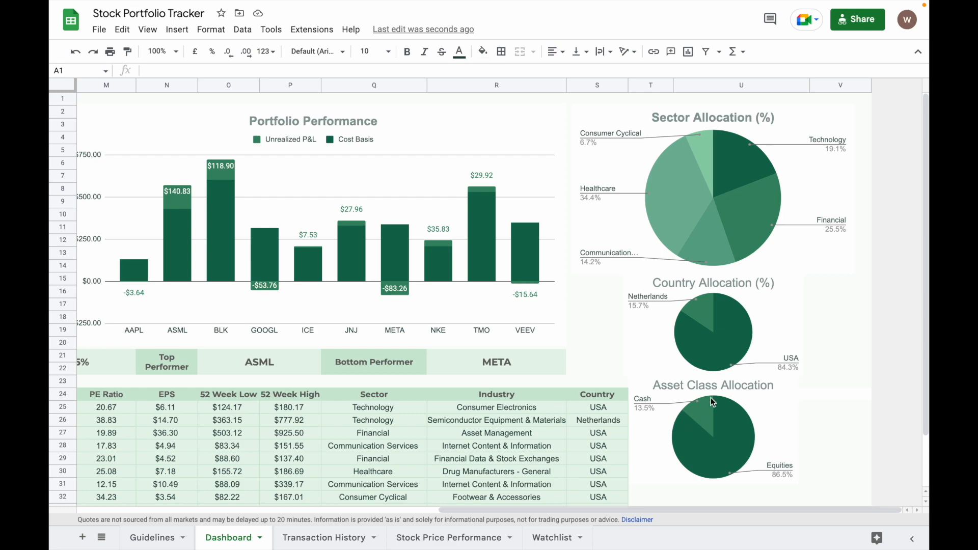
Step: Show the Stock Price Performance sheet with its JNJ vs SPY comparison chart and returns table
{"action": "scroll", "scroll_direction": "left", "scroll_amount": 3}
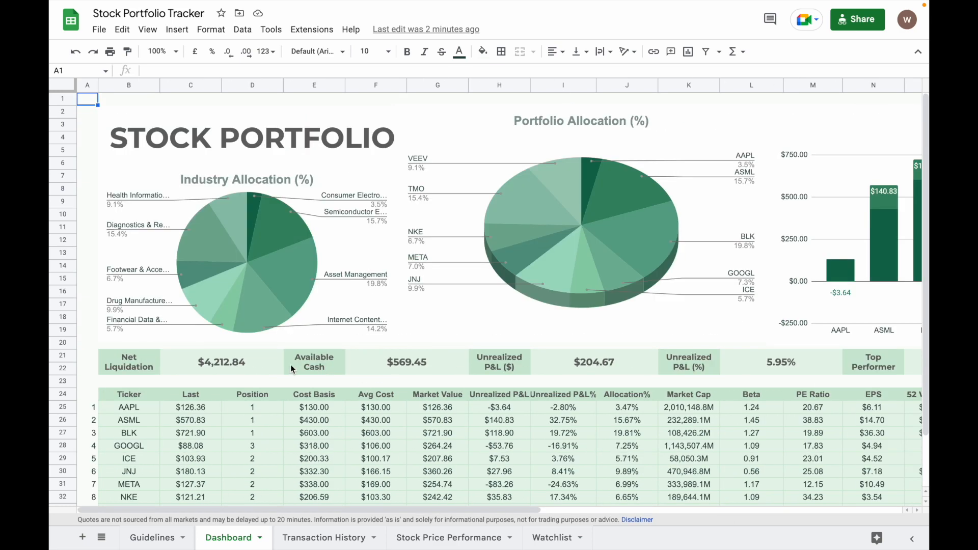
{"action": "mouse_move", "coordinate": [263, 371]}
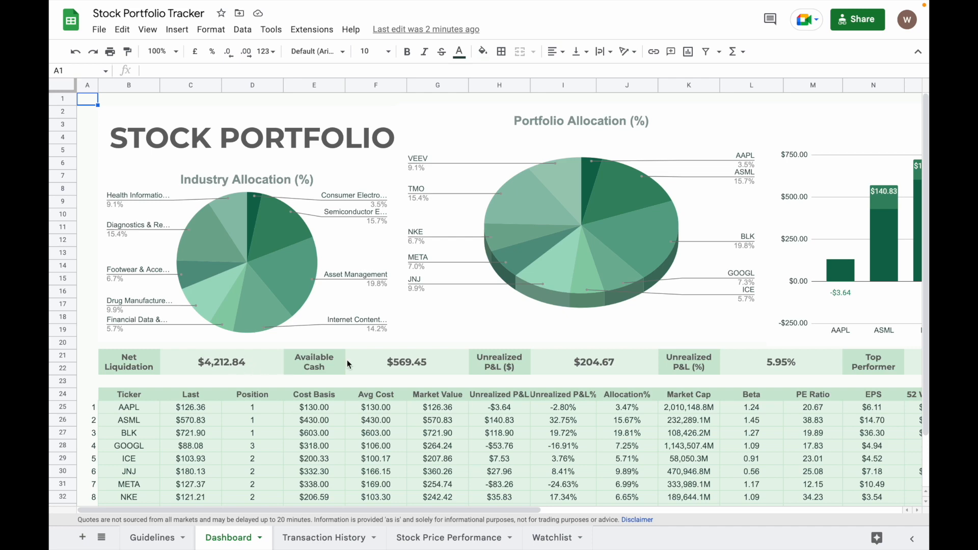
{"action": "scroll", "scroll_direction": "right", "scroll_amount": 3}
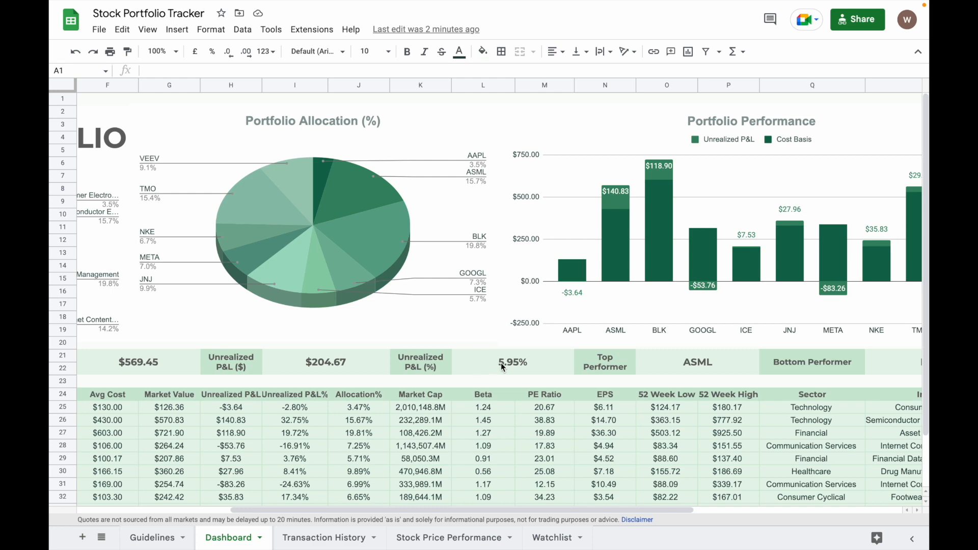
{"action": "scroll", "scroll_direction": "right", "scroll_amount": 3}
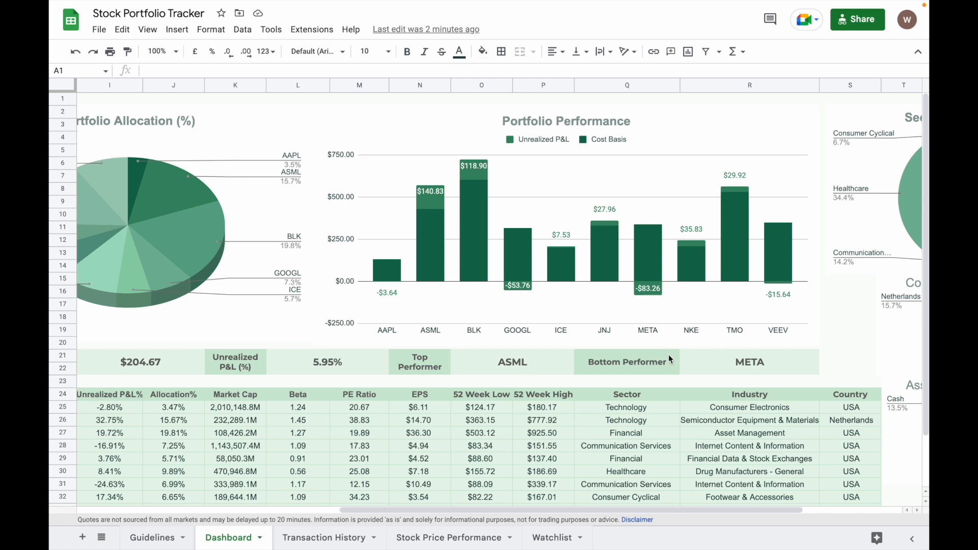
{"action": "mouse_move", "coordinate": [673, 358]}
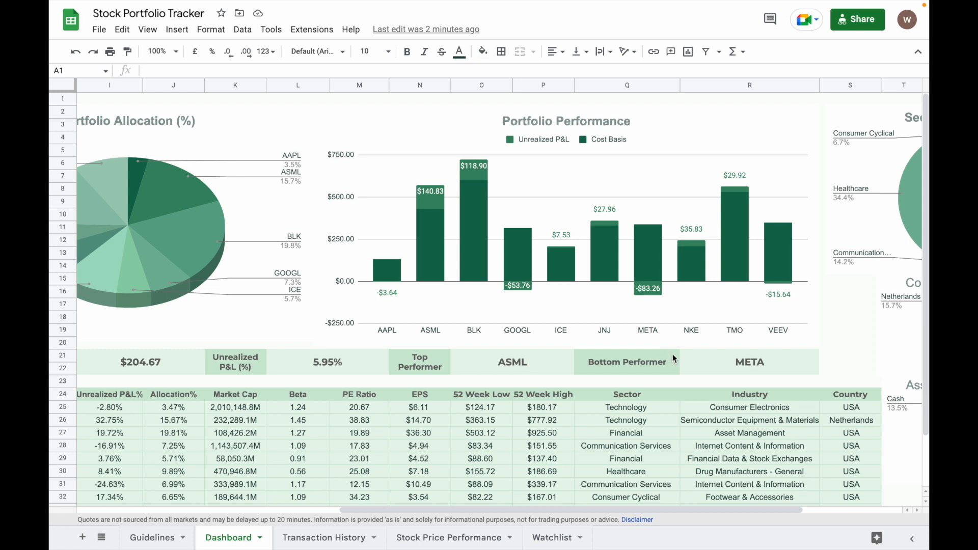
{"action": "mouse_move", "coordinate": [725, 357]}
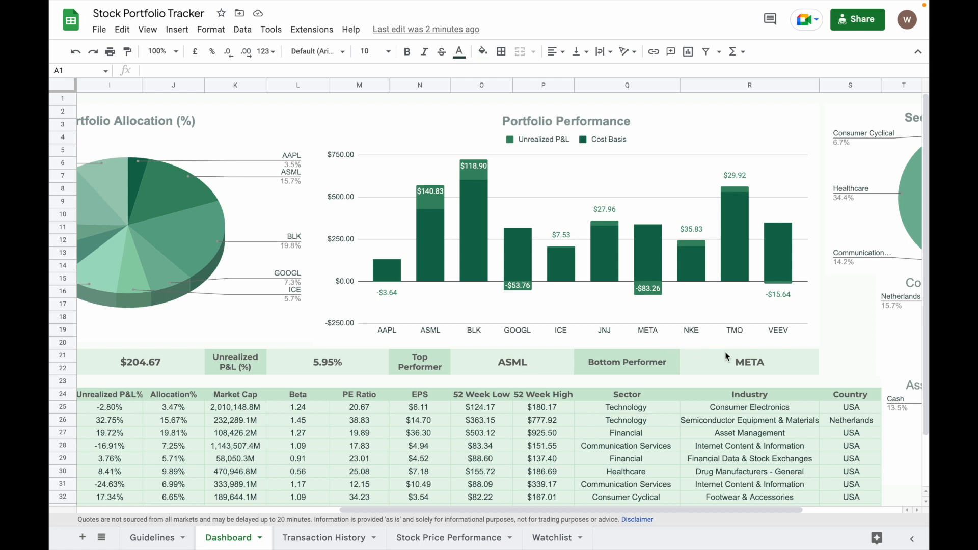
{"action": "left_click", "coordinate": [448, 538]}
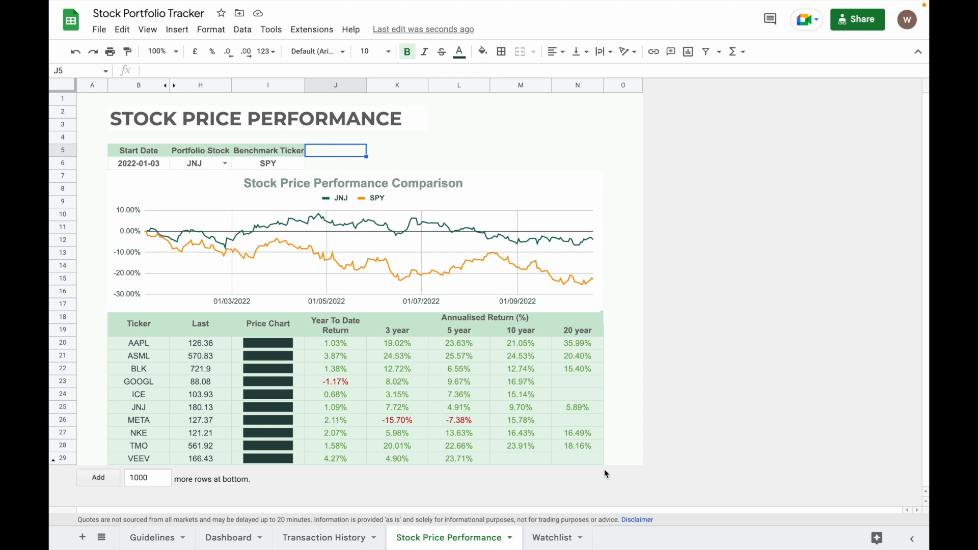
{"action": "mouse_move", "coordinate": [599, 463]}
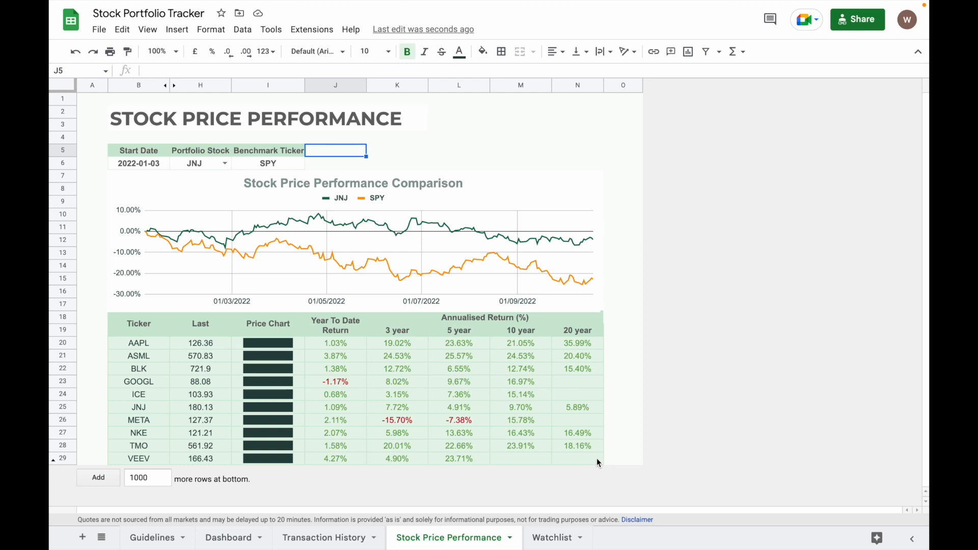
{"action": "mouse_move", "coordinate": [155, 171]}
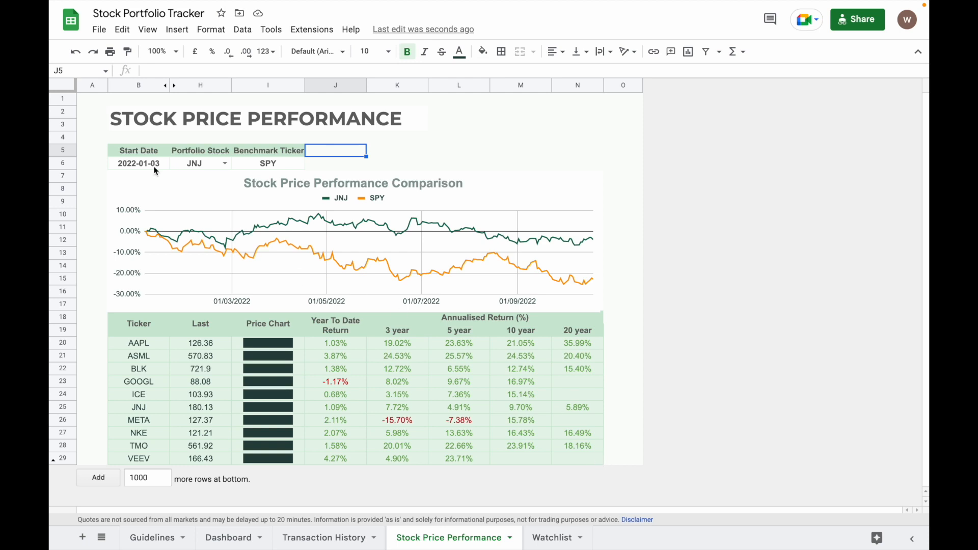
Step: Set the Portfolio Stock to AAPL so the chart compares AAPL with SPY from 2022-01-03
{"action": "left_click", "coordinate": [138, 163]}
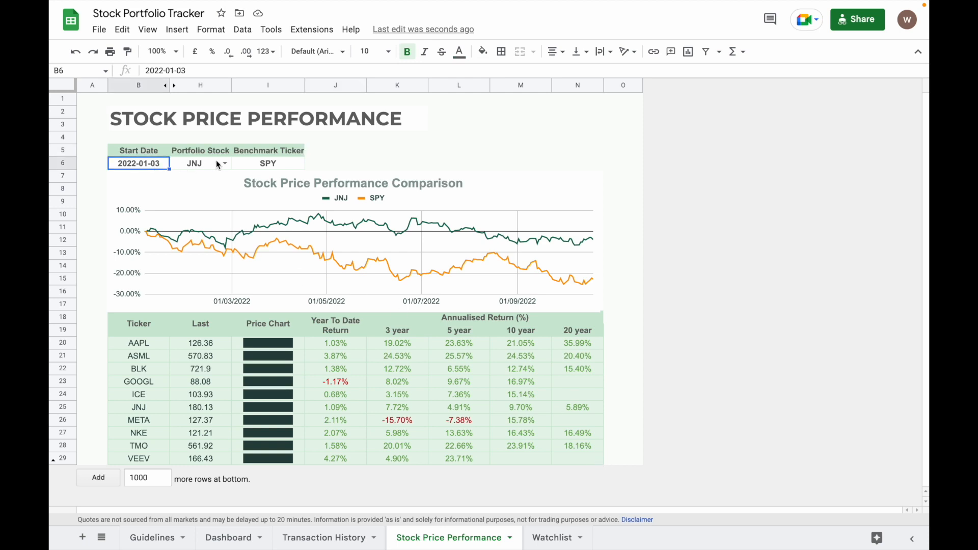
{"action": "left_click", "coordinate": [224, 162]}
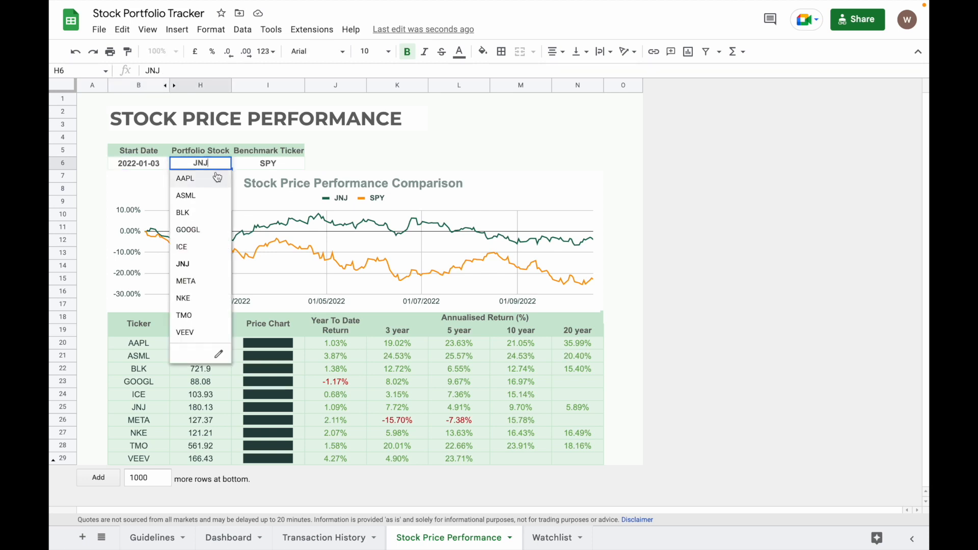
{"action": "mouse_move", "coordinate": [202, 216]}
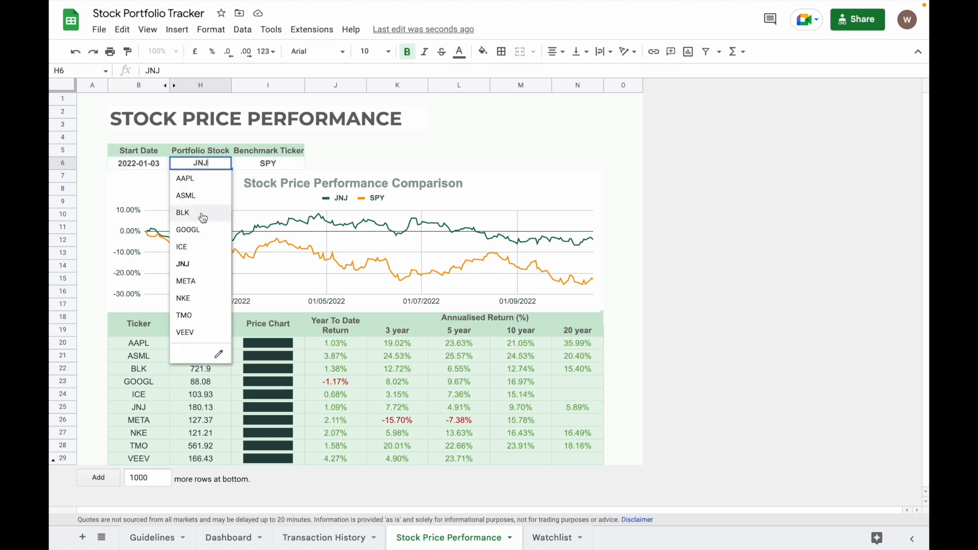
{"action": "left_click", "coordinate": [184, 178]}
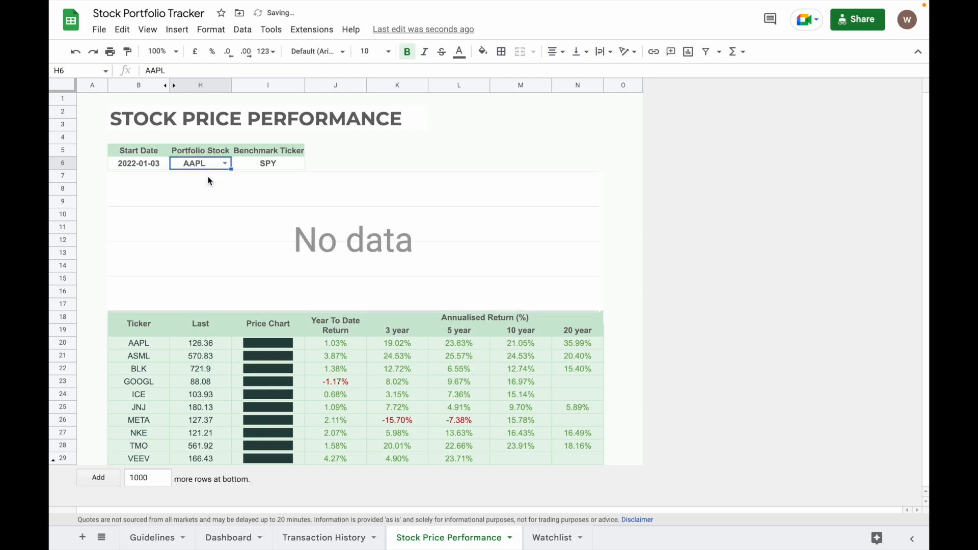
{"action": "left_click", "coordinate": [266, 163]}
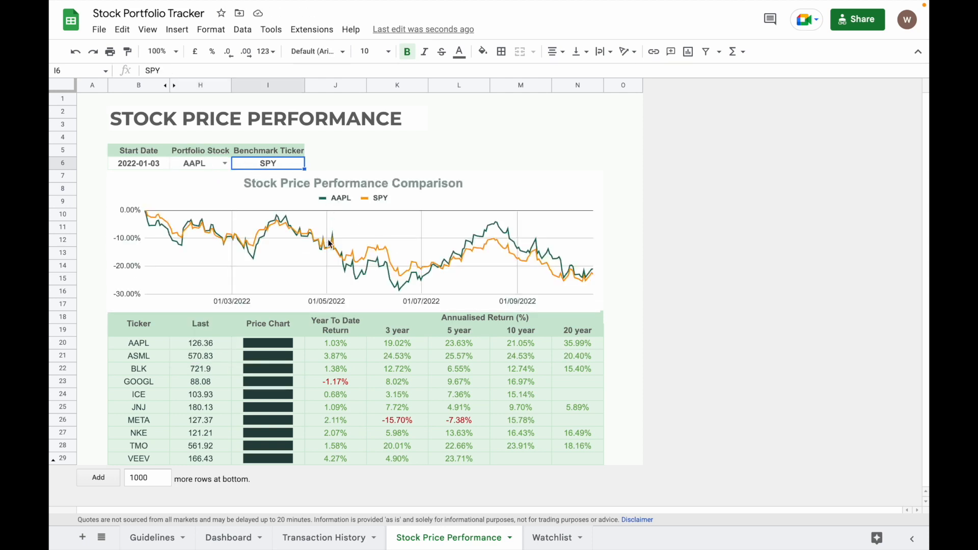
{"action": "mouse_move", "coordinate": [326, 204]}
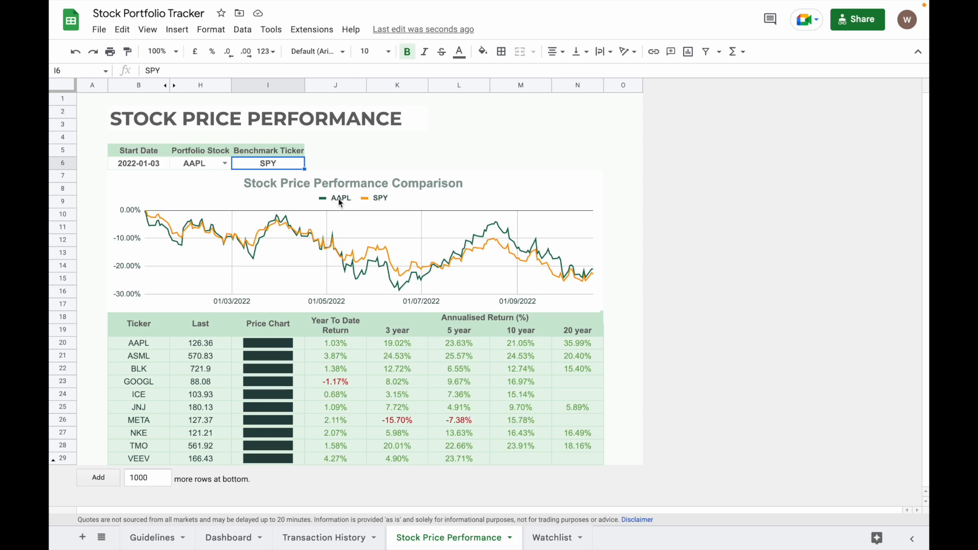
{"action": "mouse_move", "coordinate": [376, 247]}
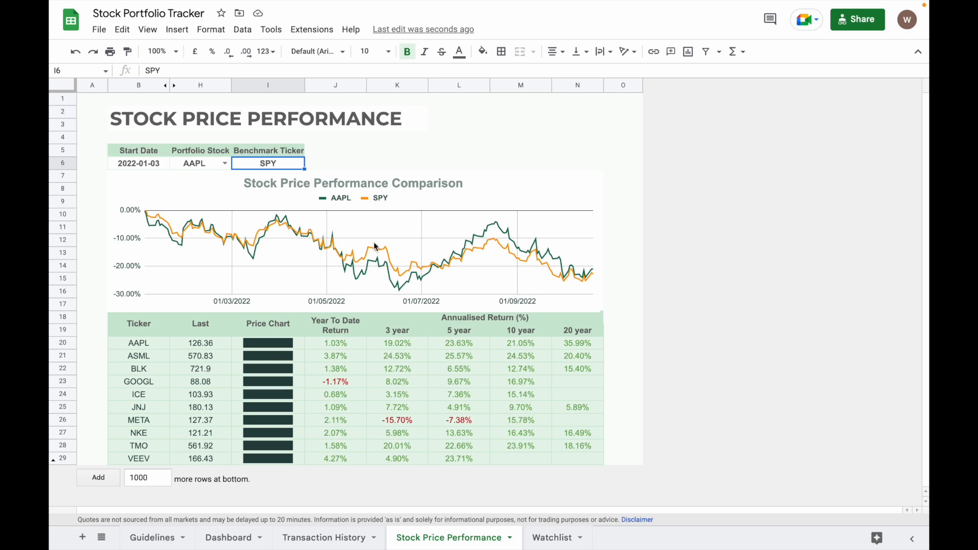
{"action": "mouse_move", "coordinate": [331, 389]}
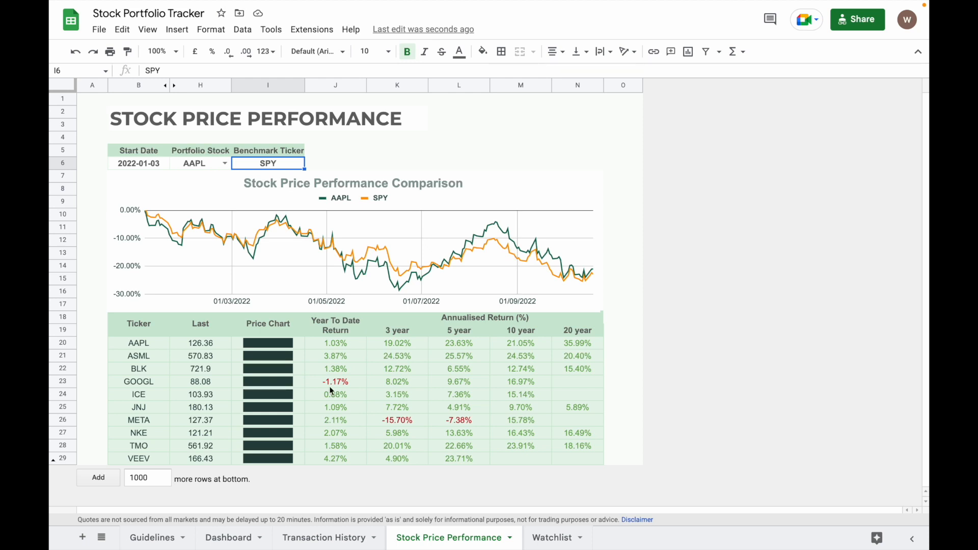
{"action": "mouse_move", "coordinate": [400, 349]}
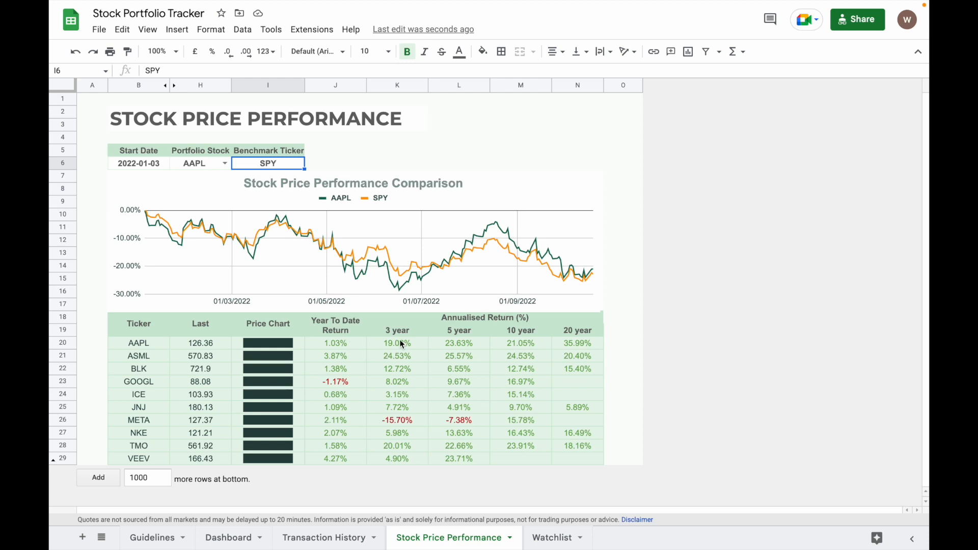
{"action": "mouse_move", "coordinate": [551, 337]}
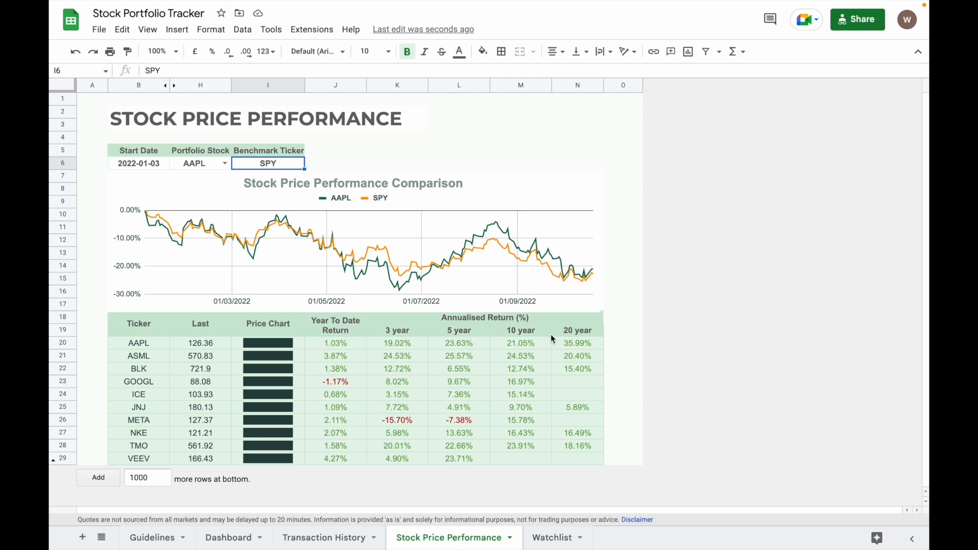
{"action": "mouse_move", "coordinate": [587, 336]}
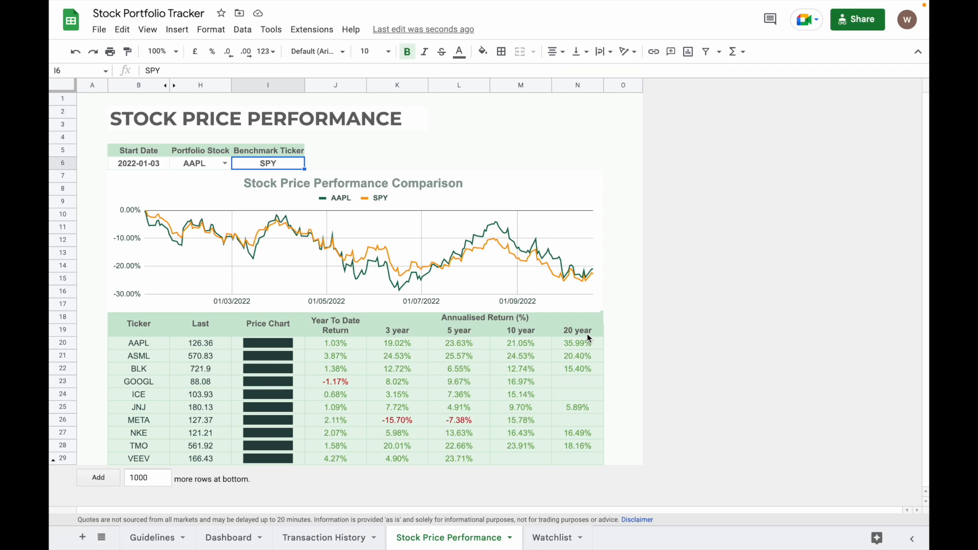
{"action": "mouse_move", "coordinate": [291, 336]}
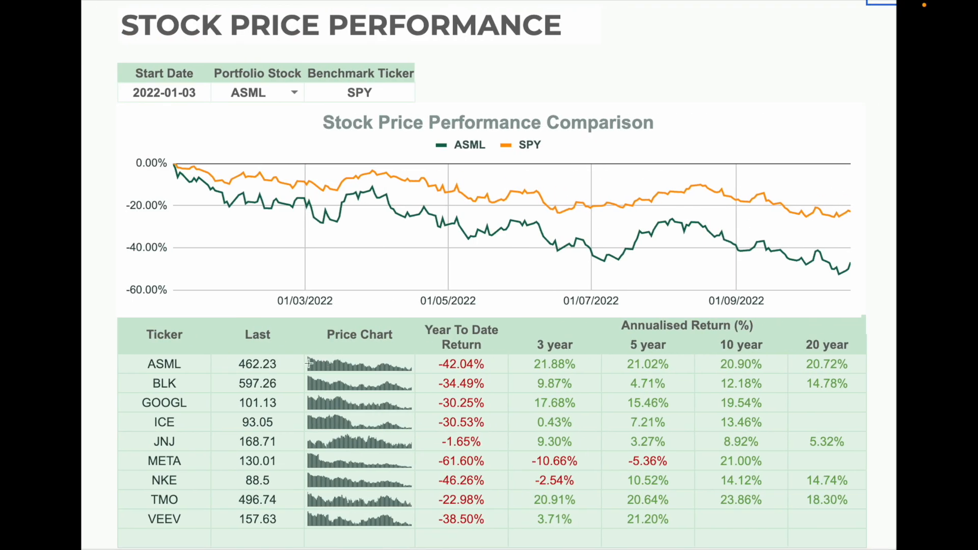
Step: Show the Watchlist sheet with its 20 tickers and possible buy points
{"action": "left_click", "coordinate": [538, 538]}
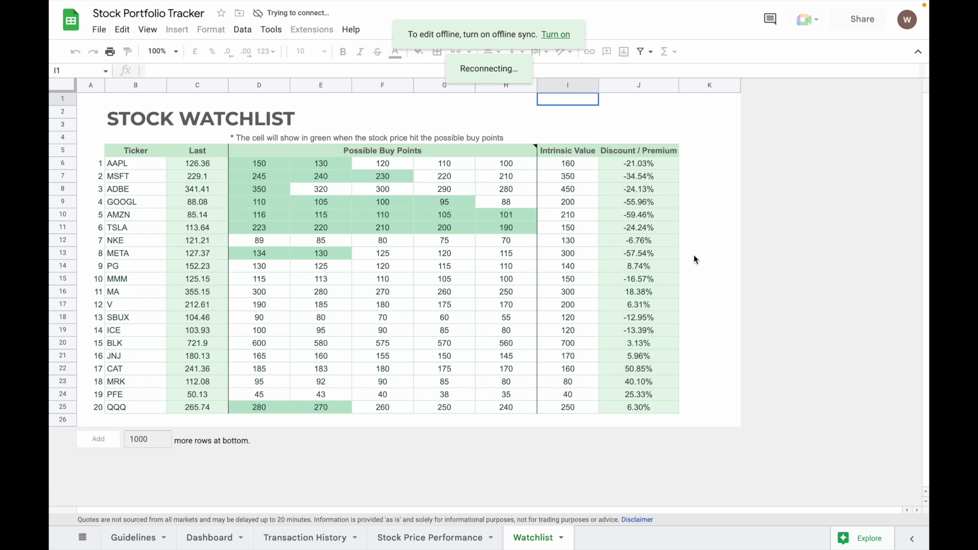
{"action": "mouse_move", "coordinate": [146, 173]}
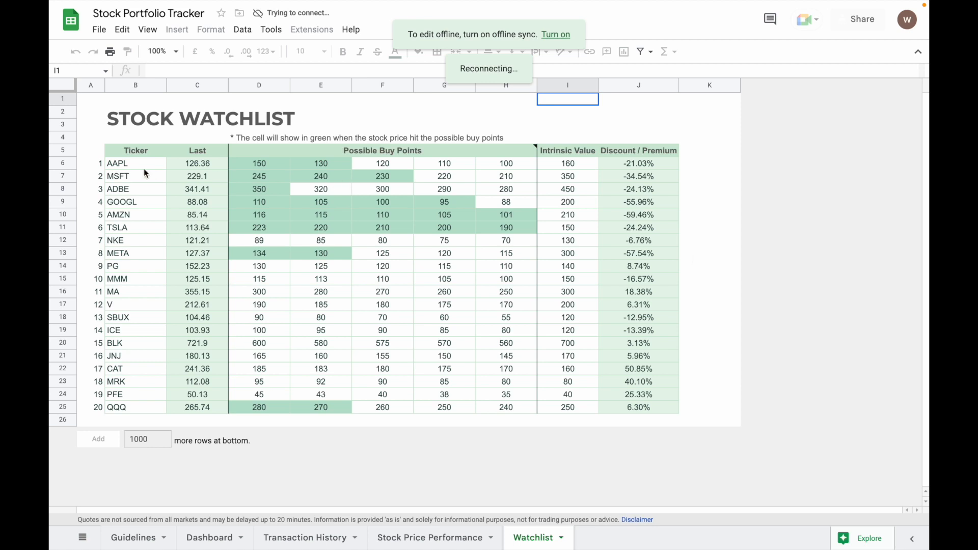
{"action": "mouse_move", "coordinate": [125, 174]}
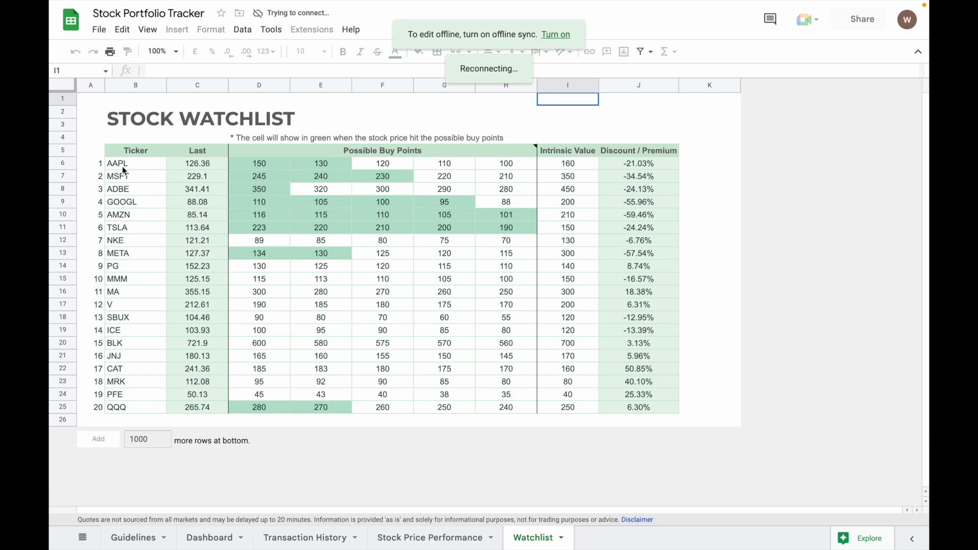
Step: Inspect AAPL's possible buy points of 150 and 130, then return to the Dashboard
{"action": "left_click", "coordinate": [258, 163]}
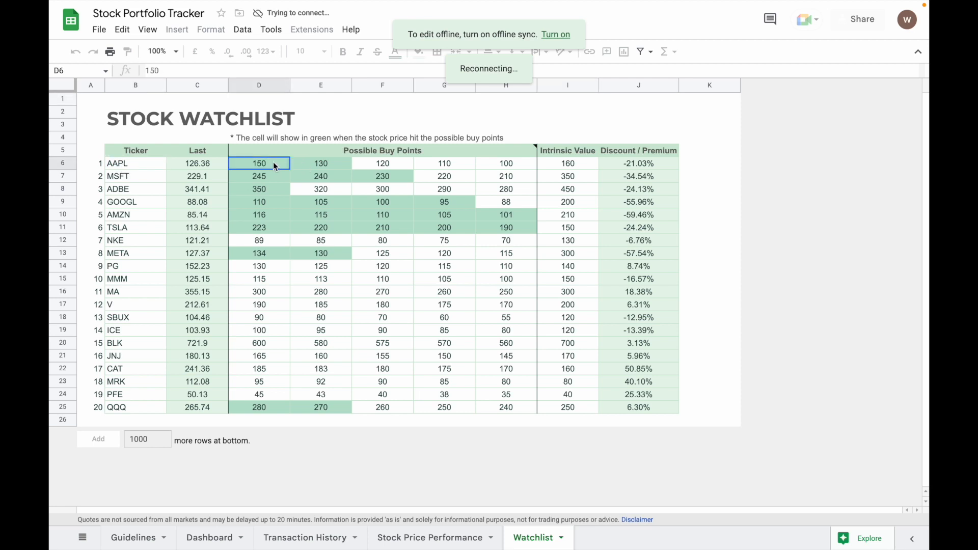
{"action": "mouse_move", "coordinate": [307, 169]}
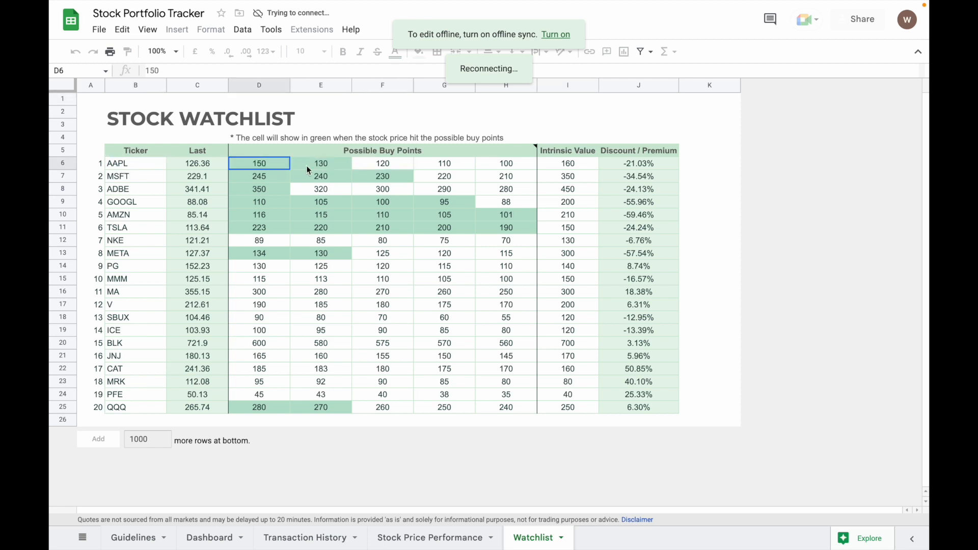
{"action": "left_click", "coordinate": [320, 163]}
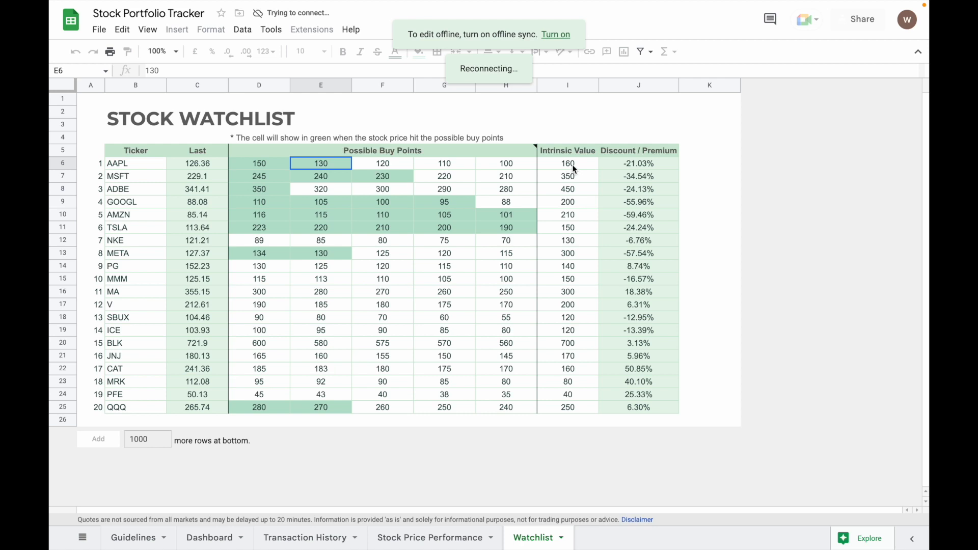
{"action": "mouse_move", "coordinate": [570, 170]}
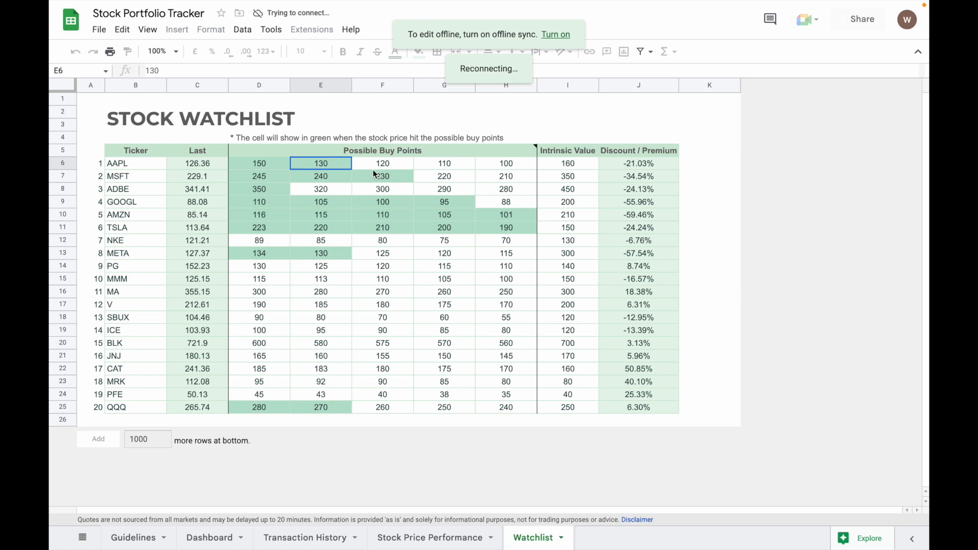
{"action": "mouse_move", "coordinate": [349, 170]}
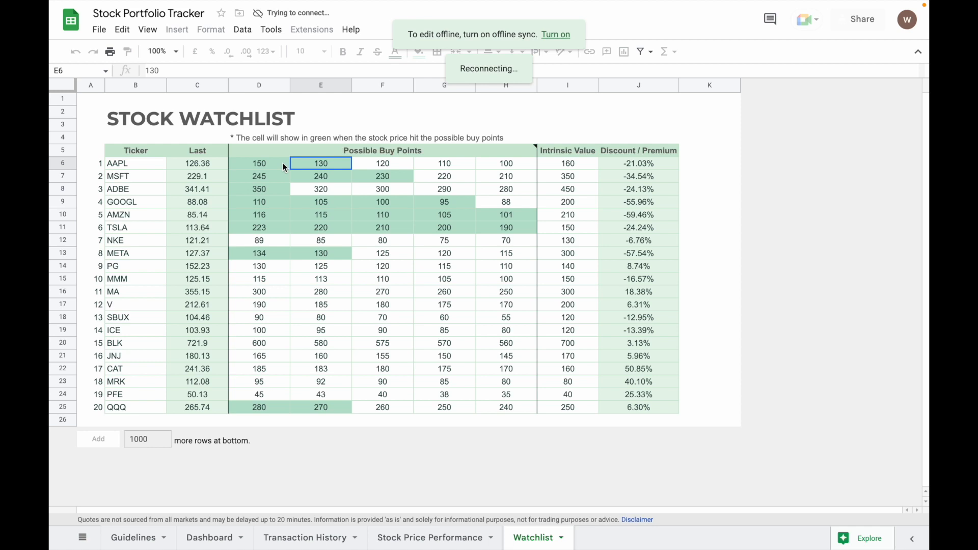
{"action": "mouse_move", "coordinate": [321, 168]}
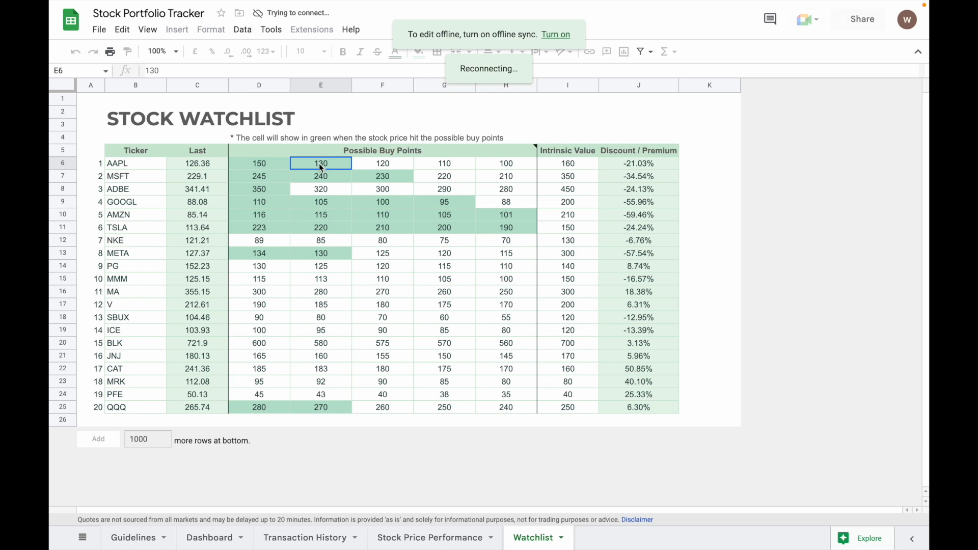
{"action": "mouse_move", "coordinate": [430, 186]}
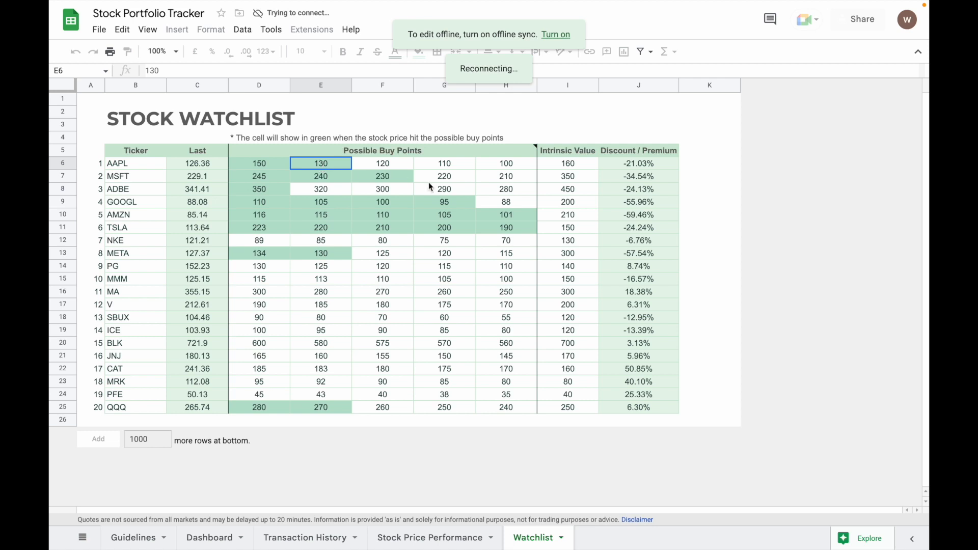
{"action": "mouse_move", "coordinate": [646, 168]}
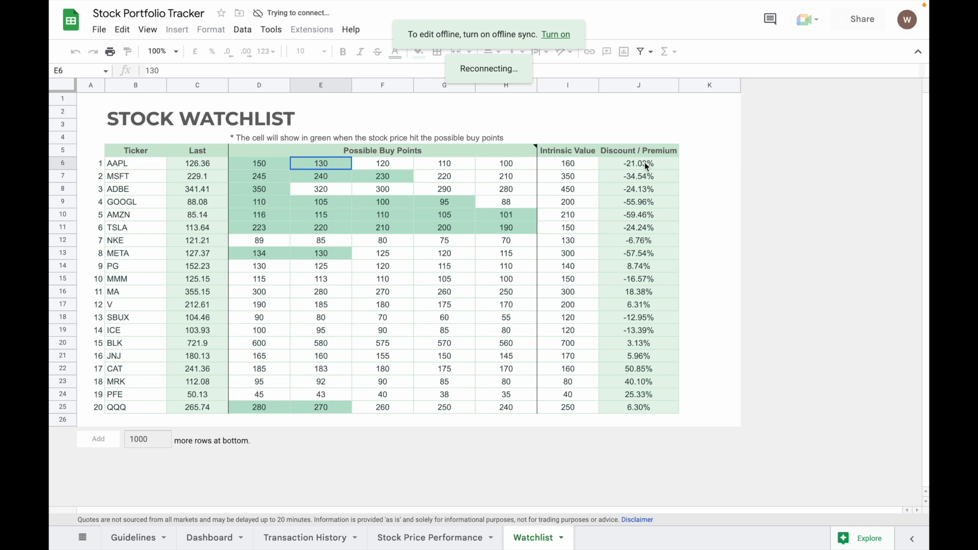
{"action": "left_click", "coordinate": [210, 538]}
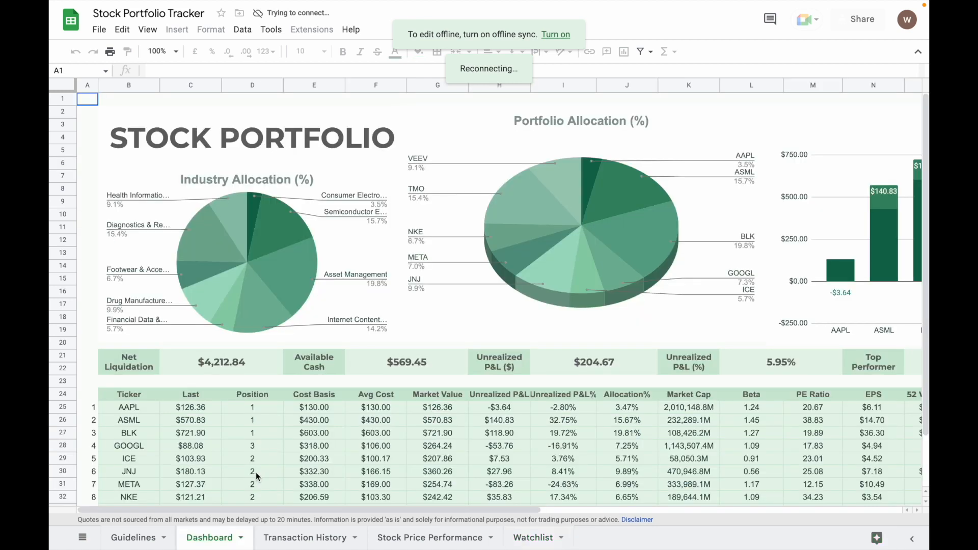